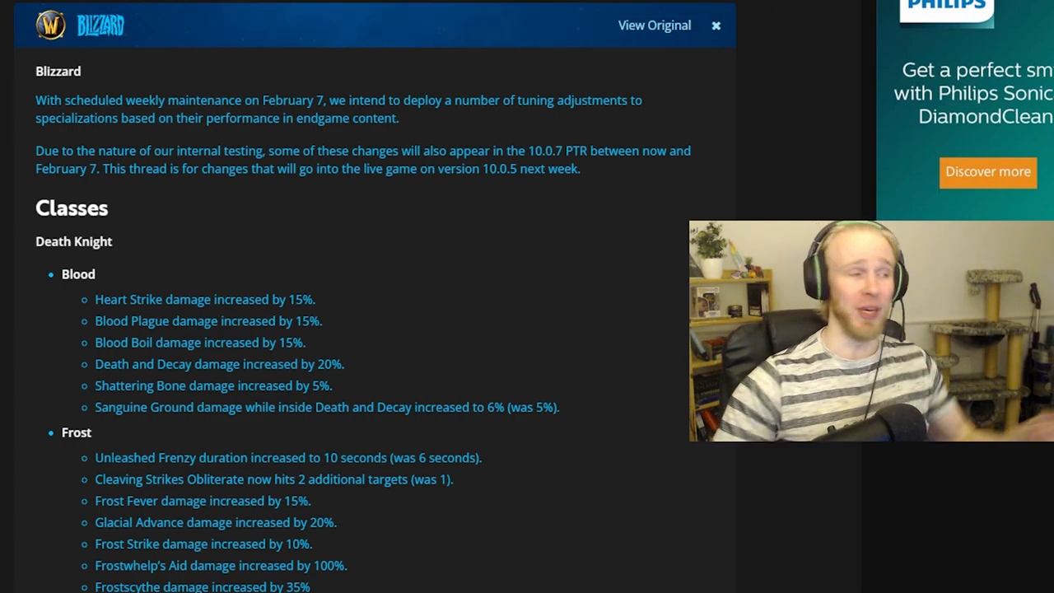
pyautogui.moveTo(572, 258)
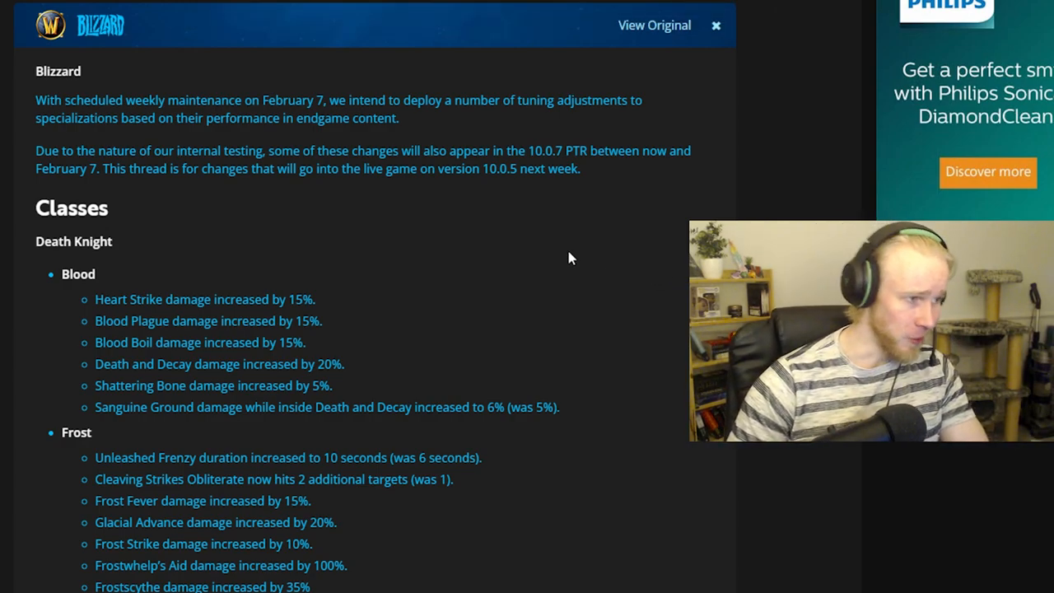
# Highlight the Blood Death Knight change lines
pyautogui.moveTo(251, 100); pyautogui.dragTo(338, 99)
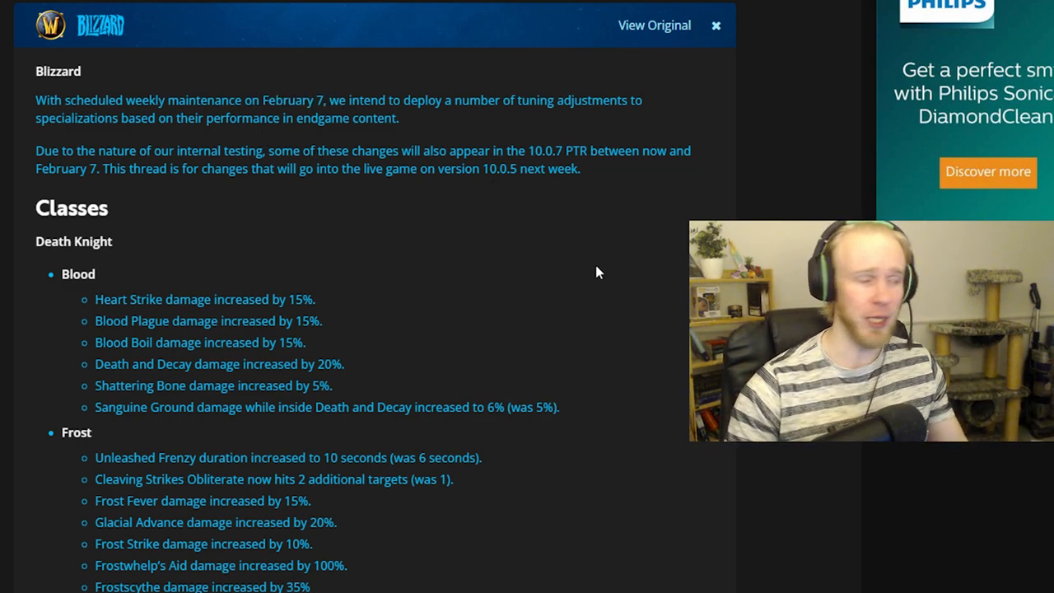
pyautogui.scroll(-3)
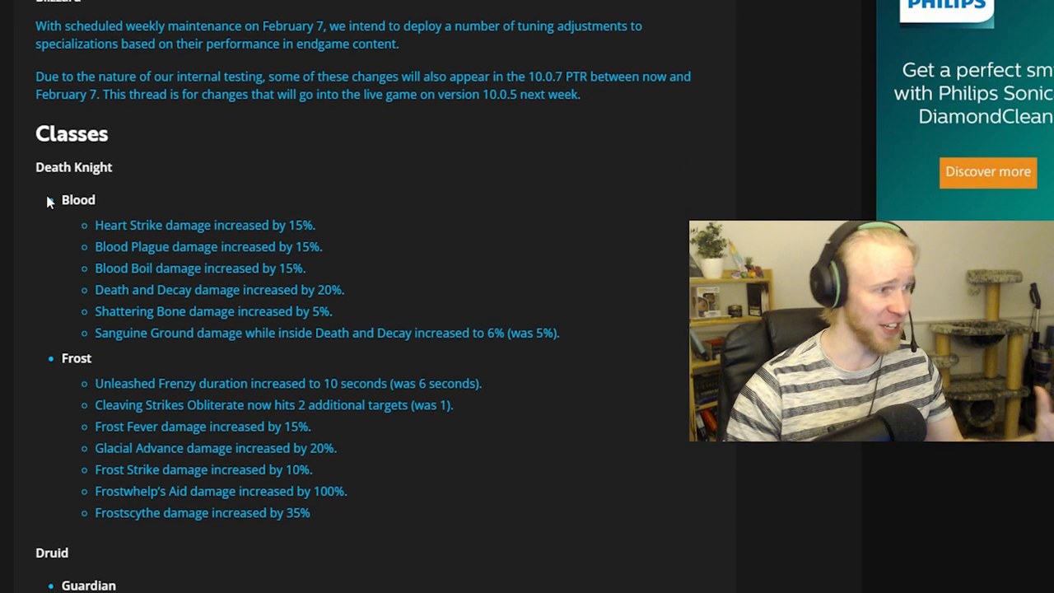
pyautogui.moveTo(62, 199); pyautogui.dragTo(560, 333)
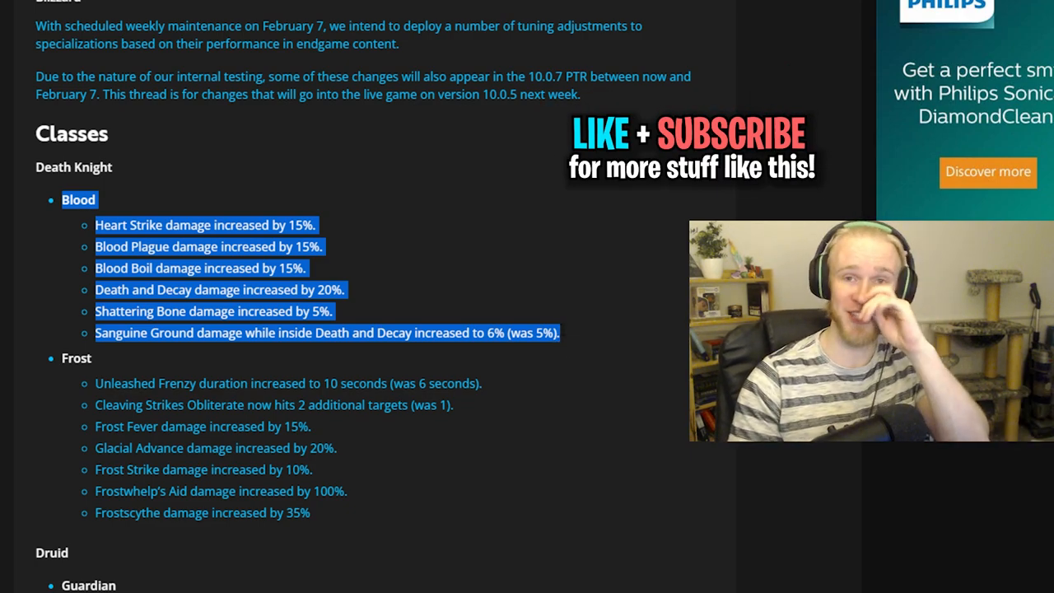
# Read down to the Druid Guardian section and select its change lines
pyautogui.scroll(-3)
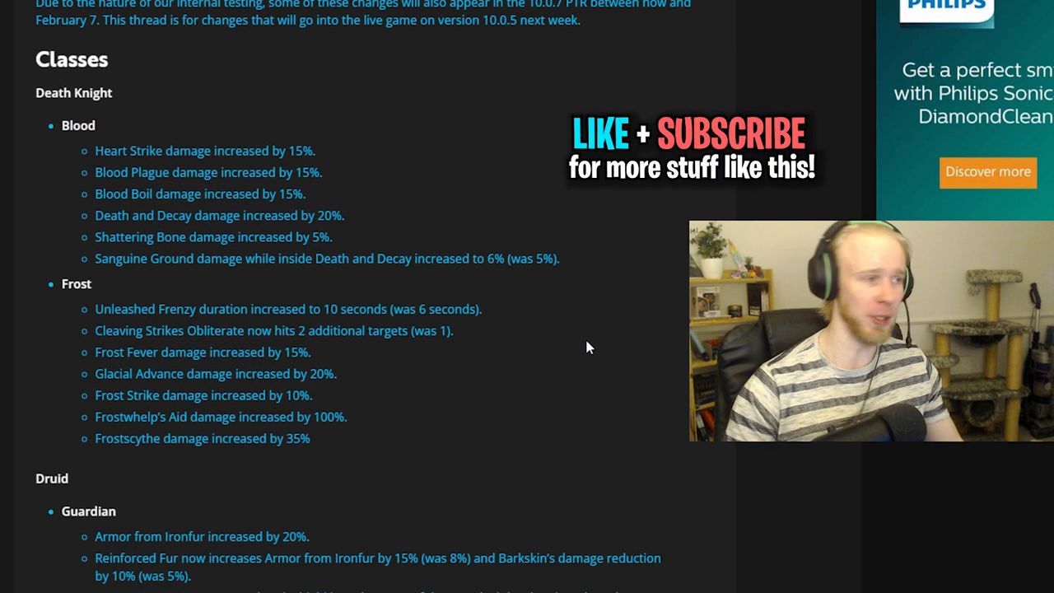
pyautogui.scroll(-3)
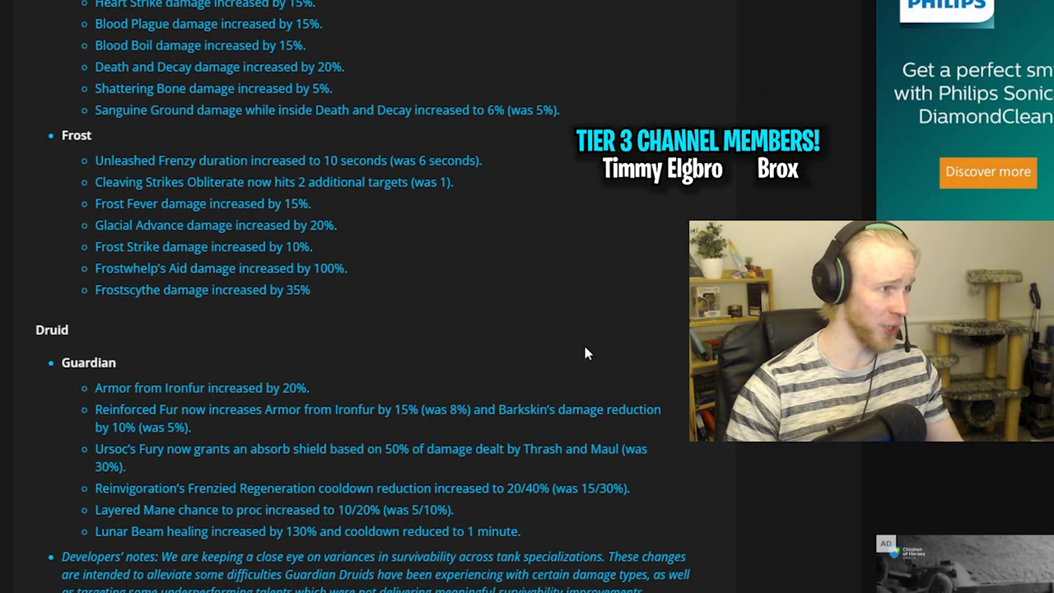
pyautogui.scroll(-3)
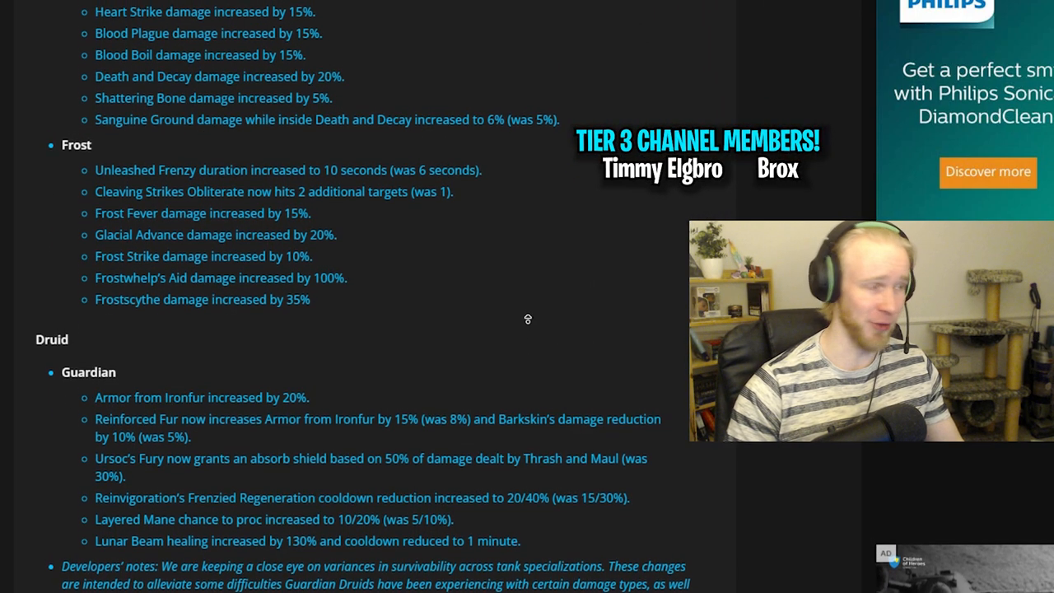
pyautogui.scroll(-3)
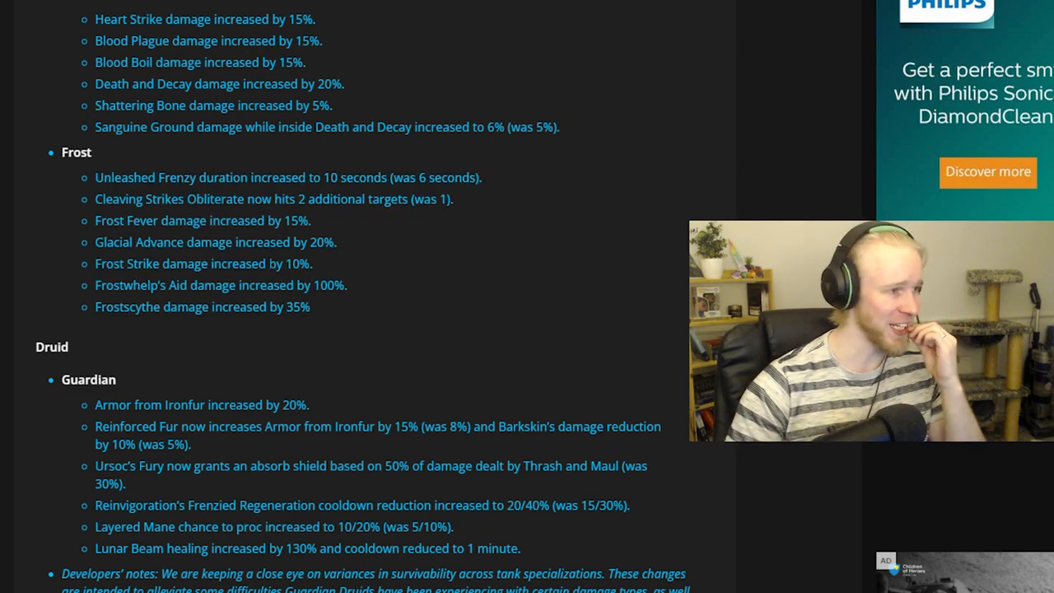
pyautogui.moveTo(95, 221); pyautogui.dragTo(251, 220)
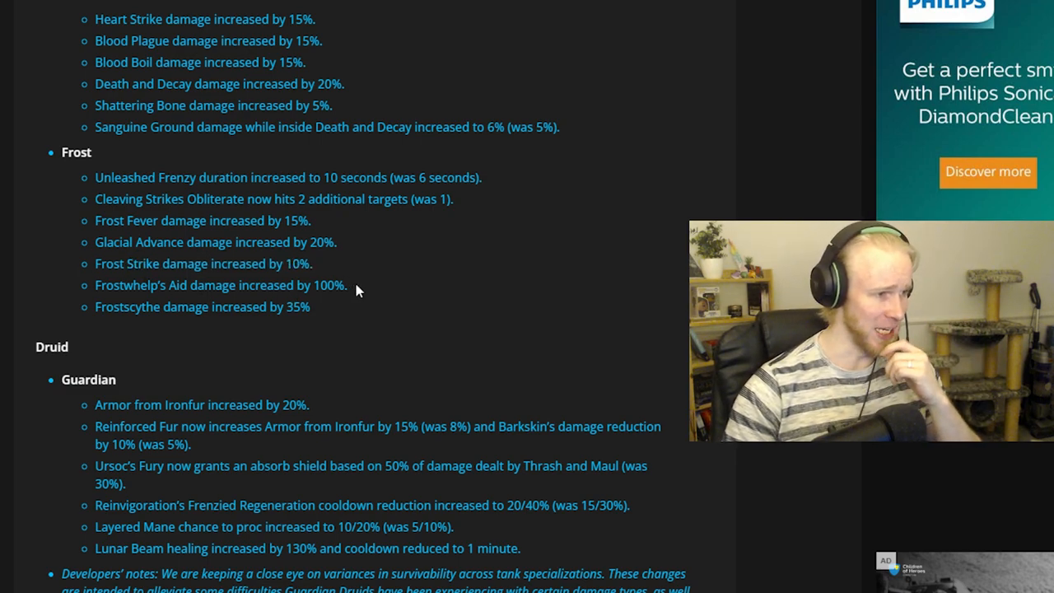
pyautogui.moveTo(100, 285); pyautogui.dragTo(348, 285)
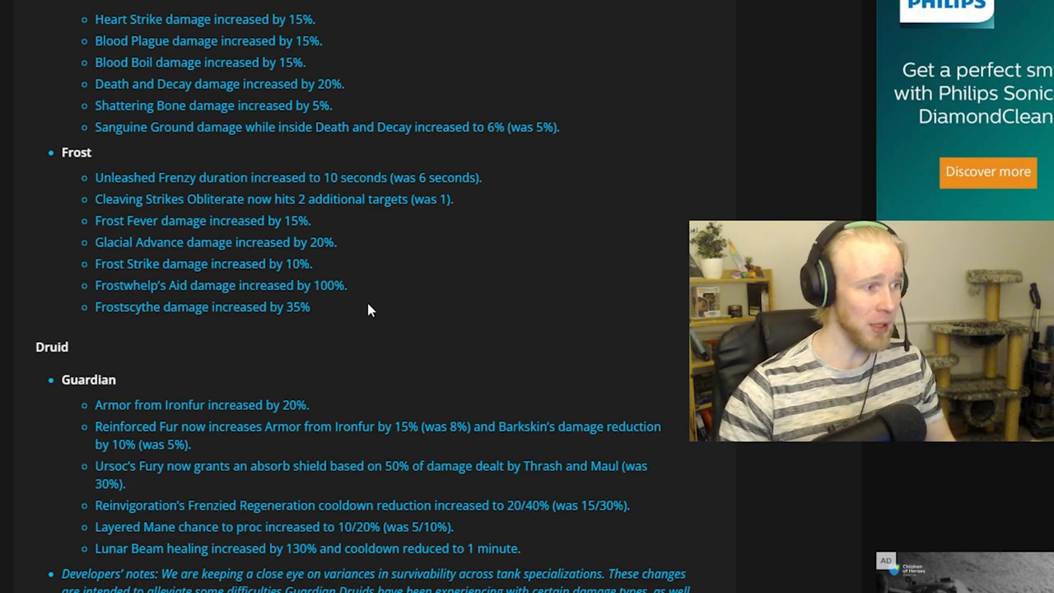
# Reach the Warlock section and clear the Fel Barrage highlight
pyautogui.scroll(-3)
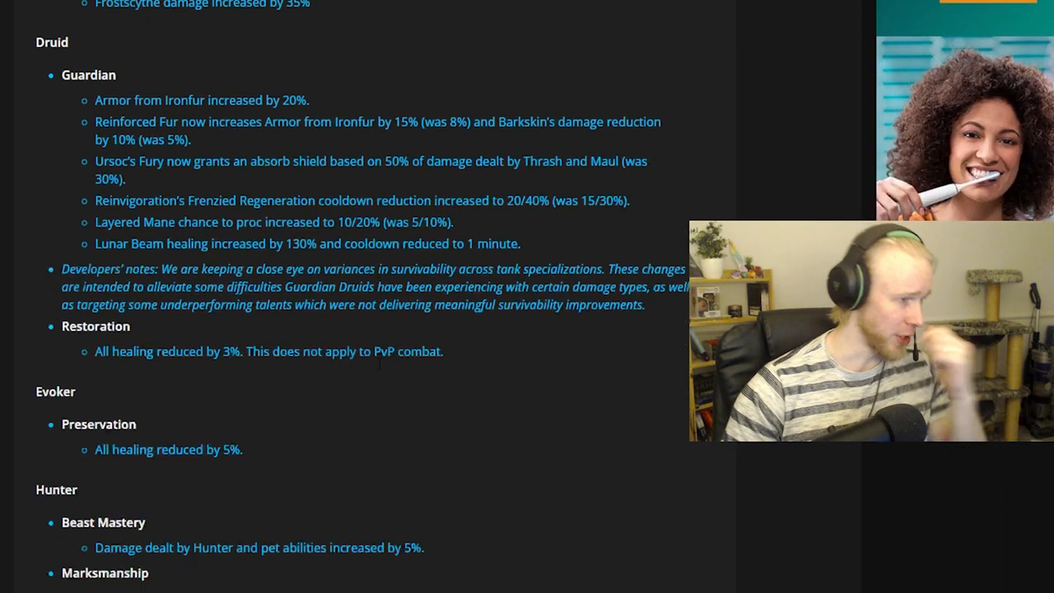
pyautogui.scroll(-3)
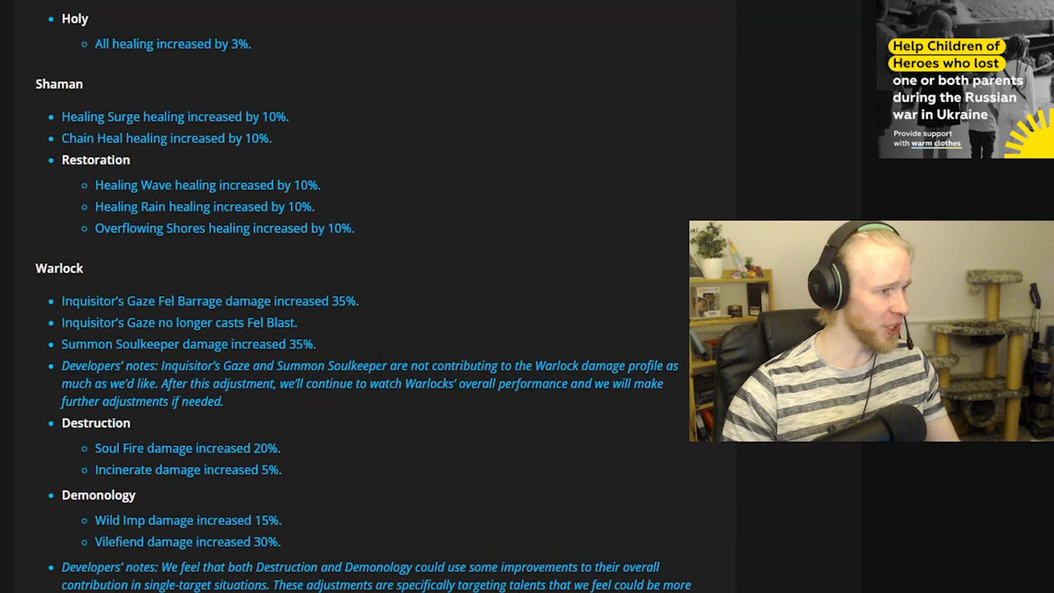
pyautogui.scroll(-3)
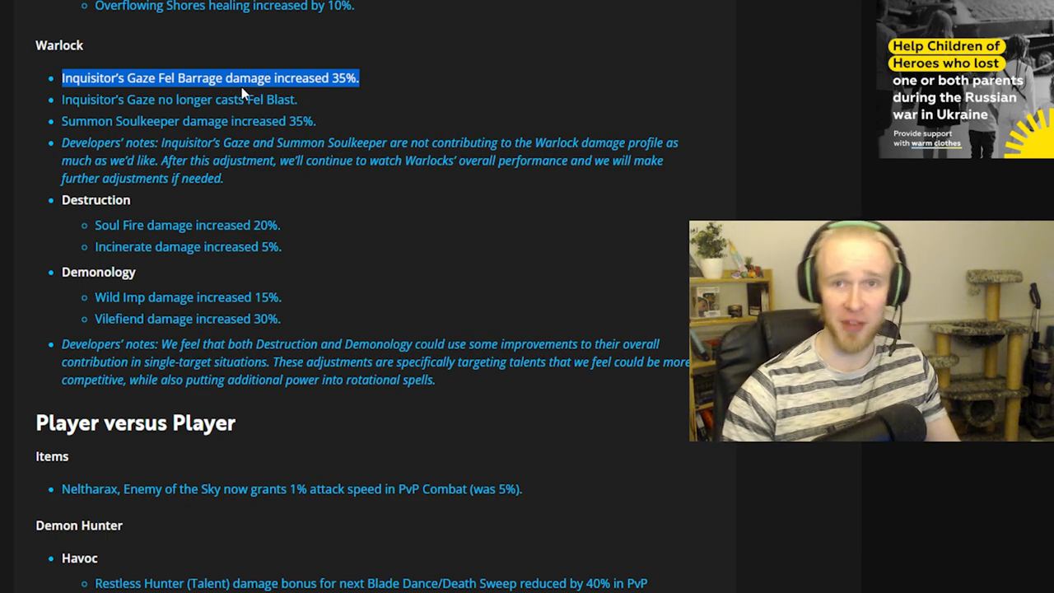
pyautogui.click(209, 77)
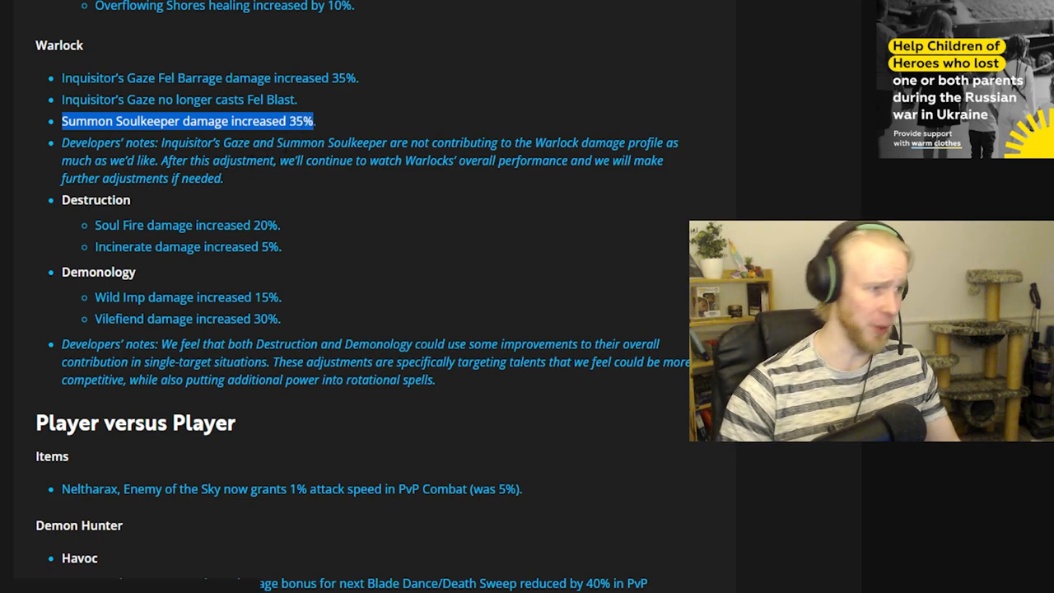
pyautogui.moveTo(231, 243)
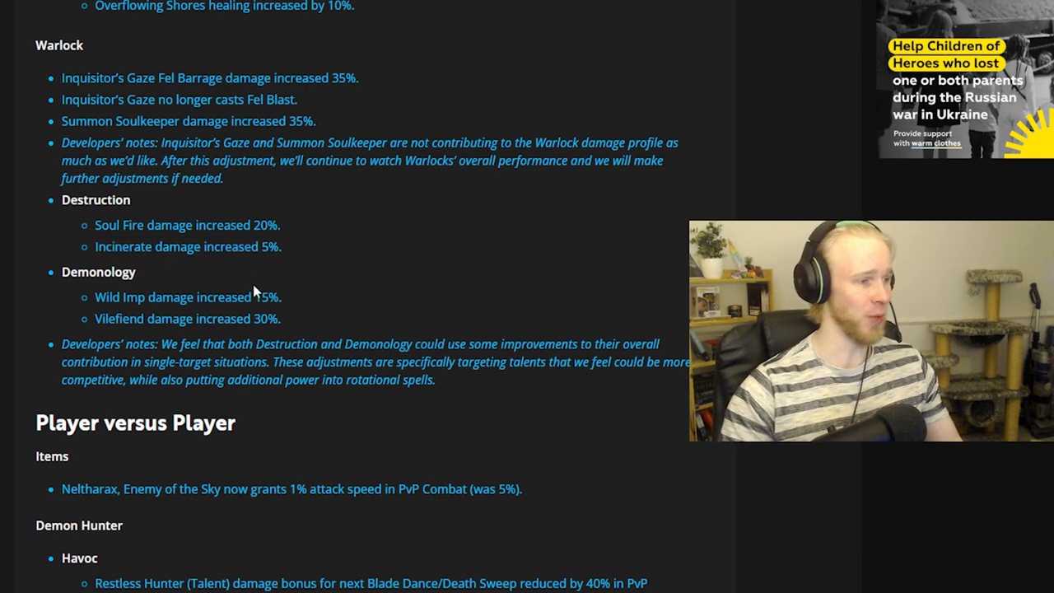
# Highlight the Summon Soulkeeper and Soul Fire damage lines, then clear the selection
pyautogui.moveTo(95, 297); pyautogui.dragTo(280, 319)
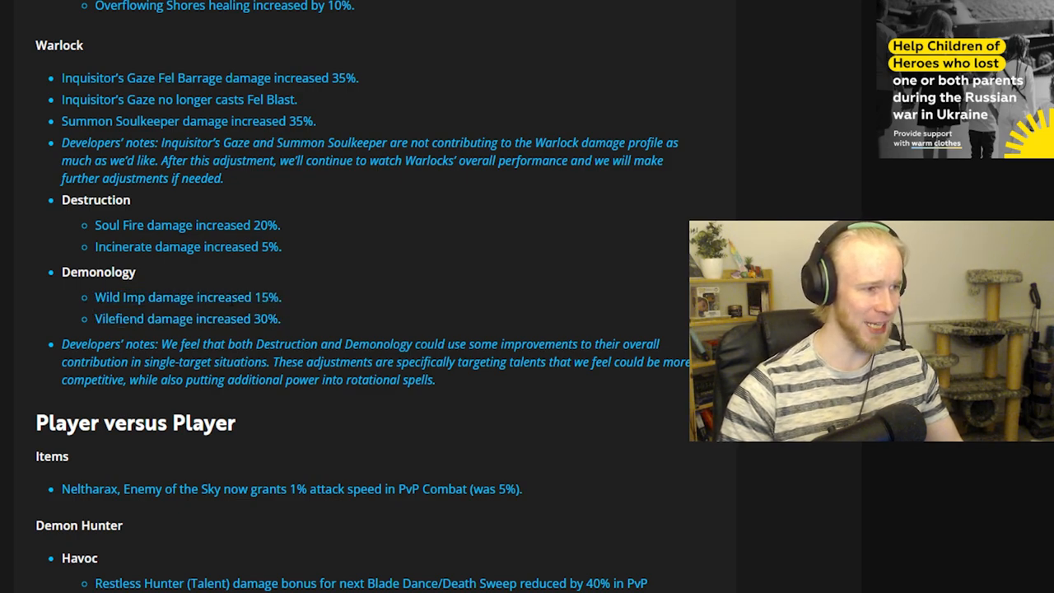
pyautogui.moveTo(62, 272); pyautogui.dragTo(293, 322)
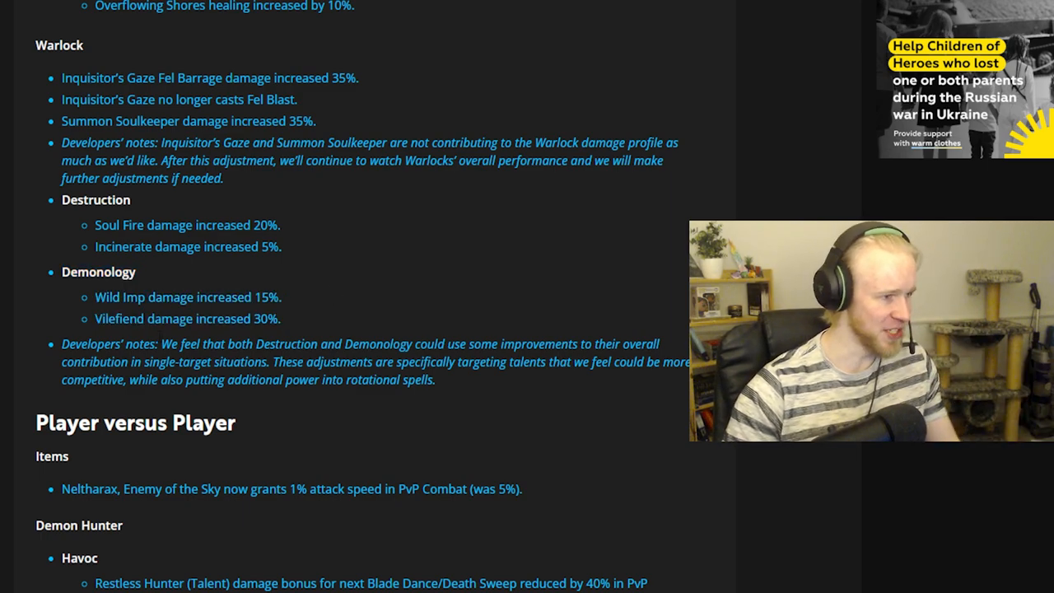
pyautogui.moveTo(182, 344); pyautogui.dragTo(278, 344)
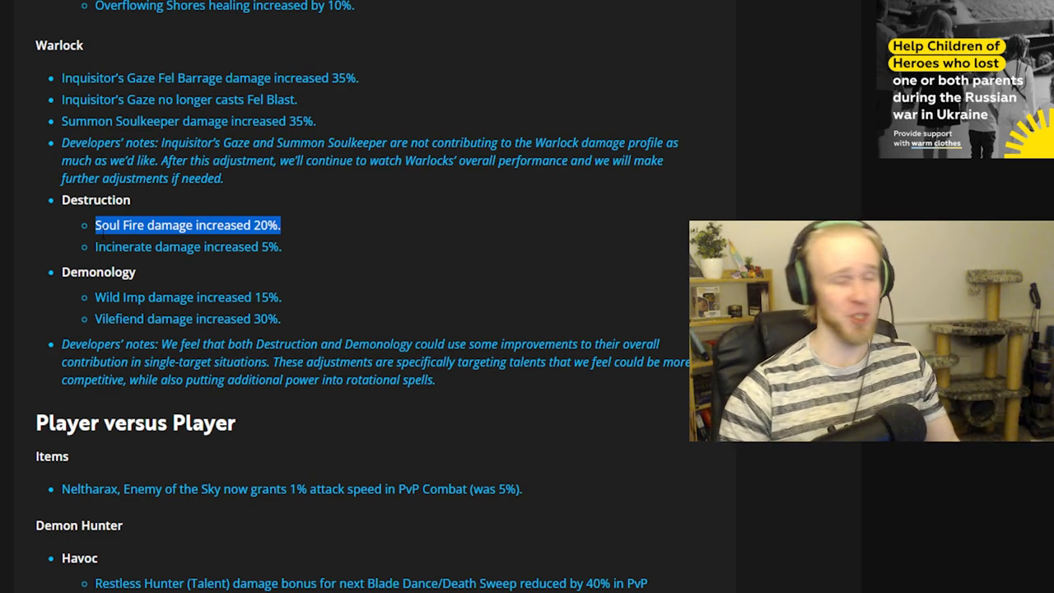
pyautogui.click(187, 234)
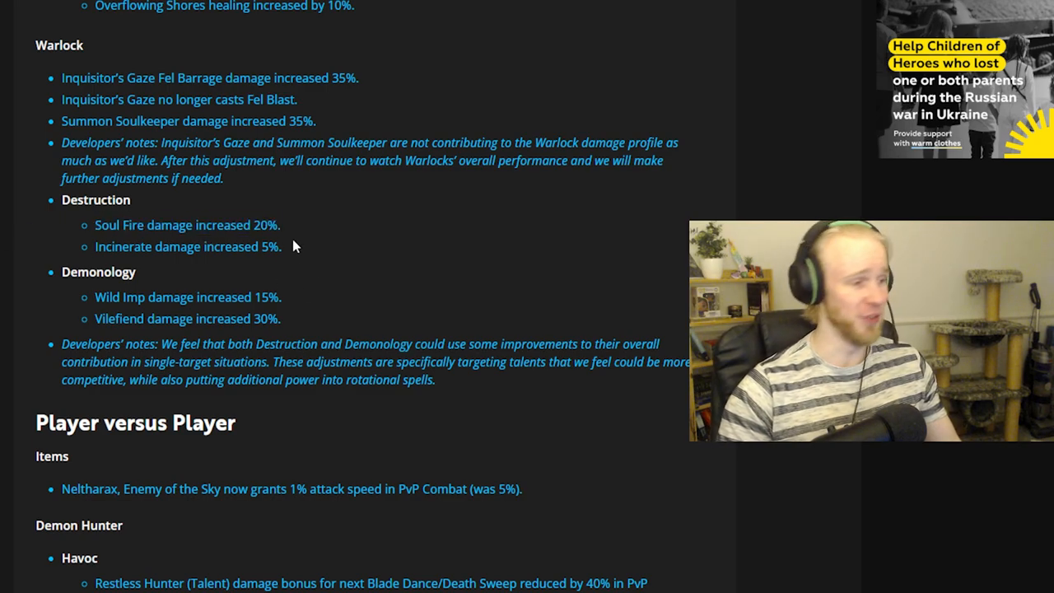
# Scroll through Player versus Player to the Warlock Affliction and Destruction PvP notes
pyautogui.scroll(-3)
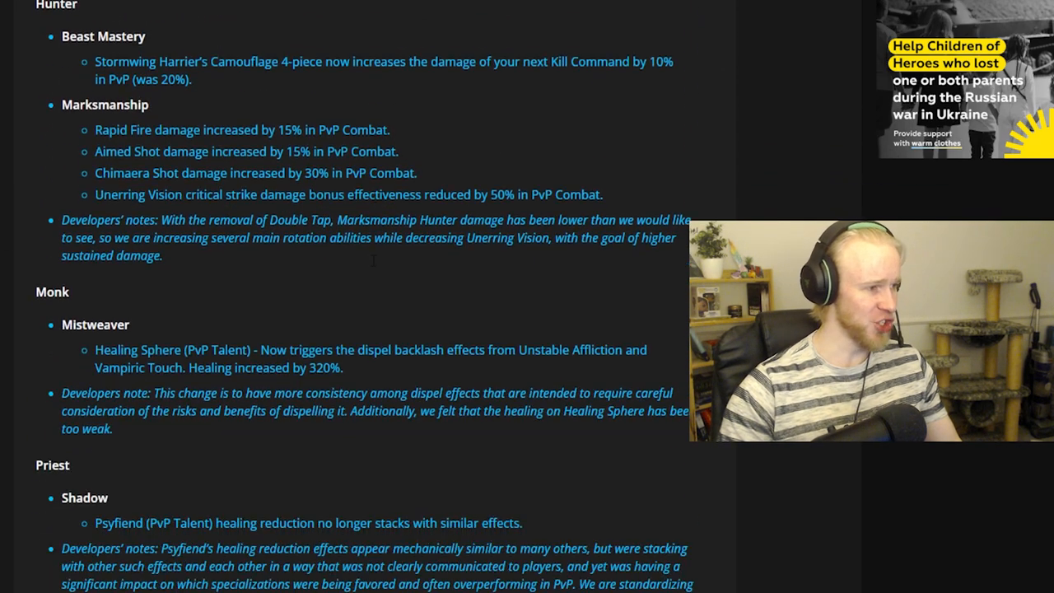
pyautogui.scroll(-3)
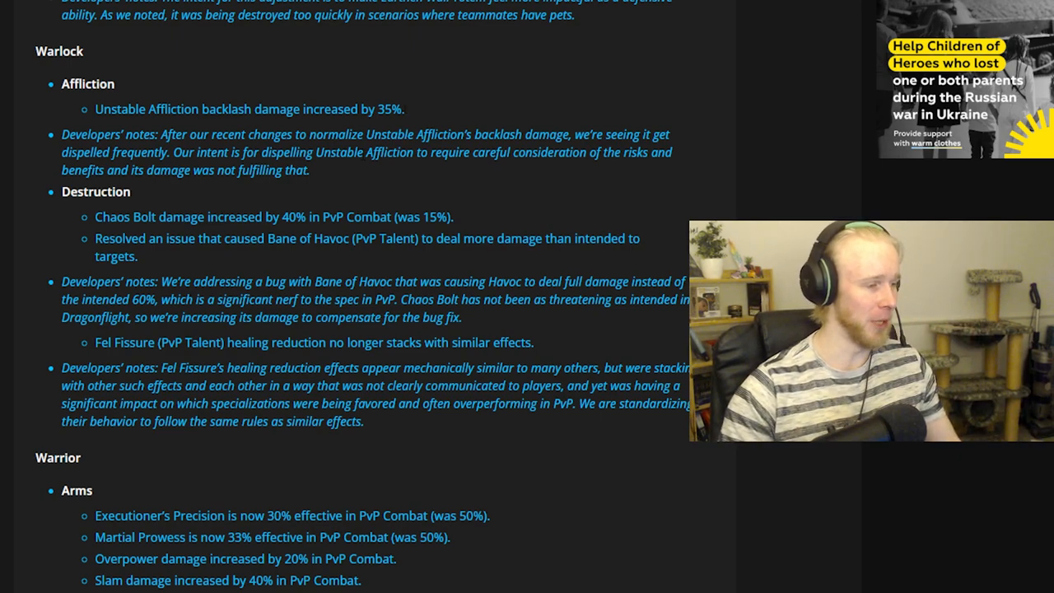
pyautogui.moveTo(270, 133)
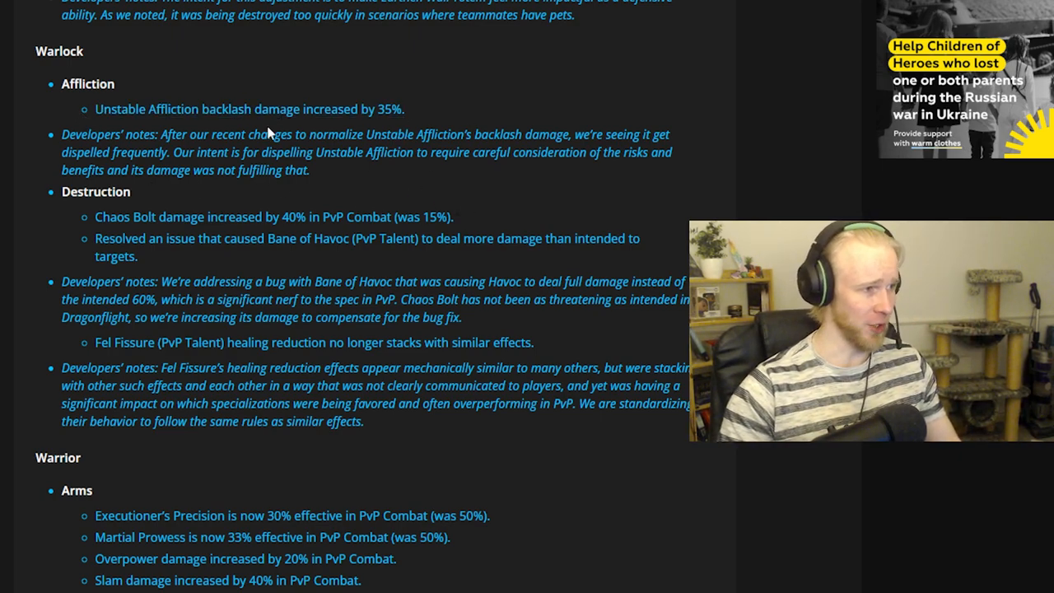
# Mark the 40% Chaos Bolt PvP damage increase line, then clear the highlight
pyautogui.doubleClick(109, 217)
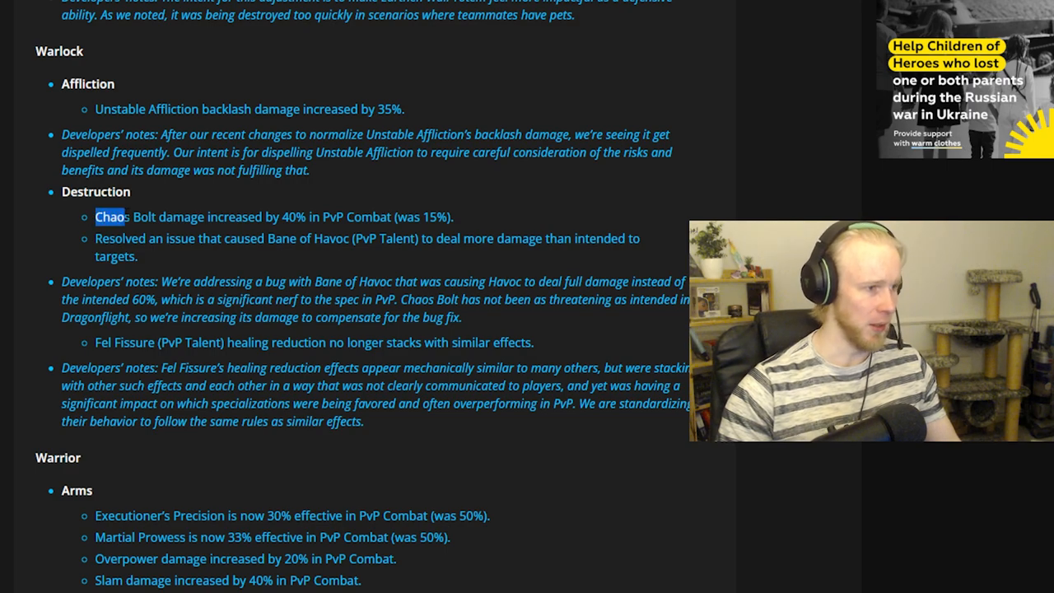
pyautogui.moveTo(96, 217); pyautogui.dragTo(349, 216)
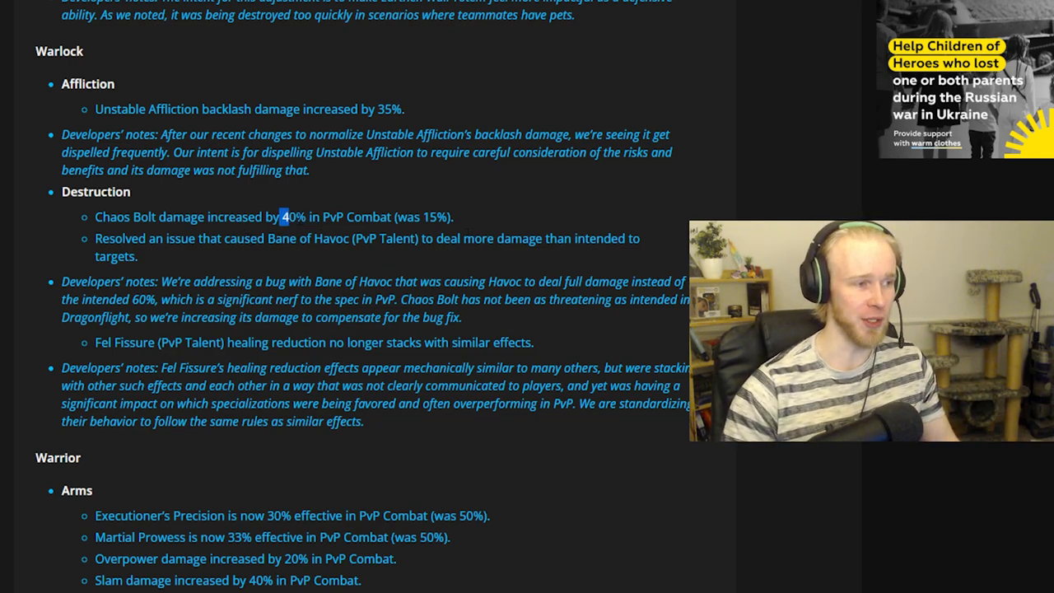
pyautogui.moveTo(282, 217); pyautogui.dragTo(453, 216)
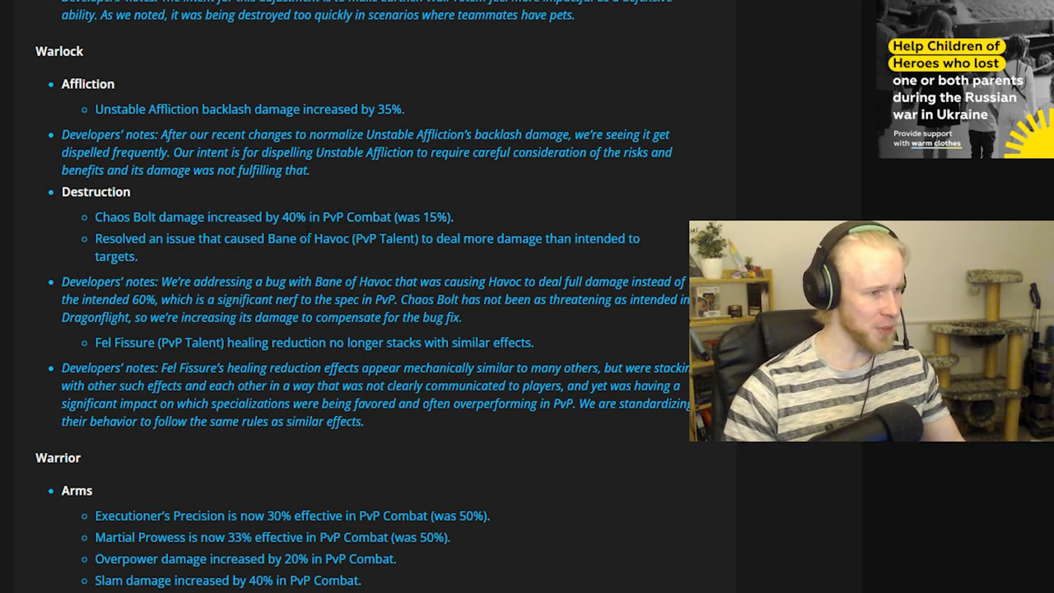
pyautogui.moveTo(336, 238); pyautogui.dragTo(638, 238)
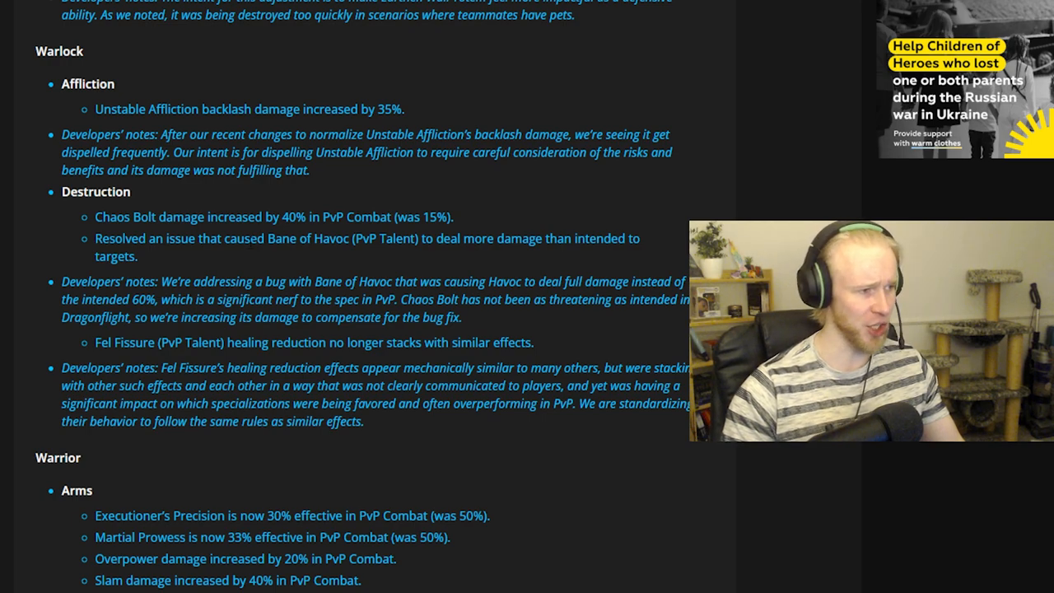
pyautogui.moveTo(303, 275)
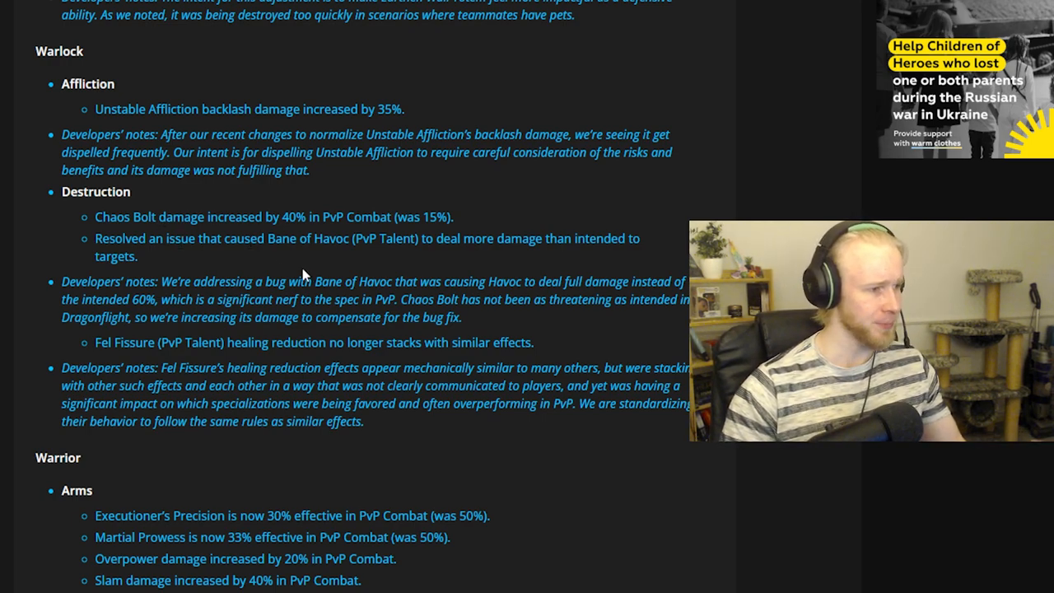
# Highlight the Fel Fissure PvP talent name and its healing reduction change
pyautogui.moveTo(95, 343); pyautogui.dragTo(202, 343)
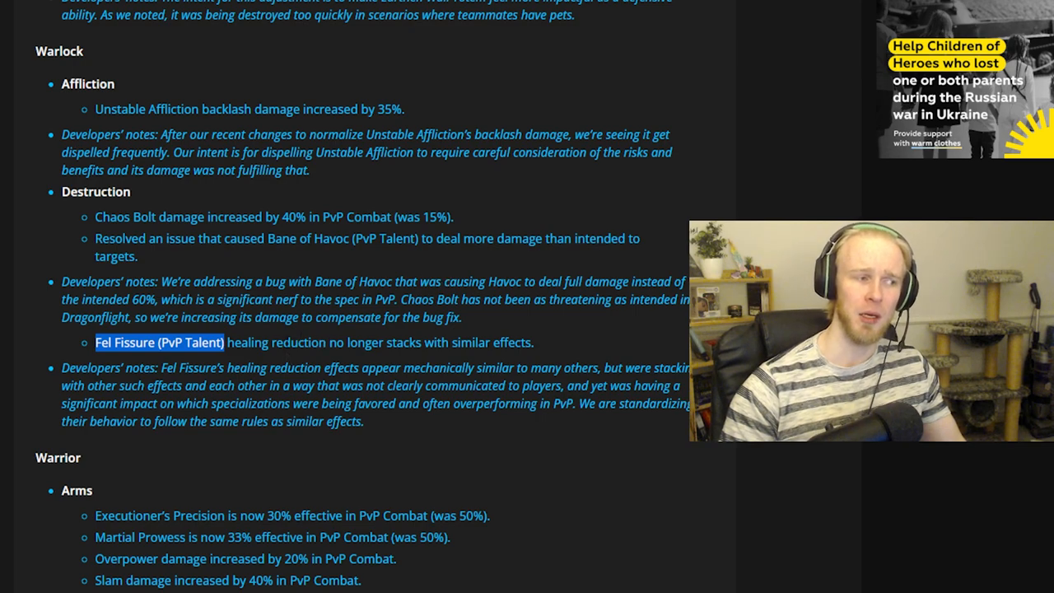
pyautogui.moveTo(285, 336)
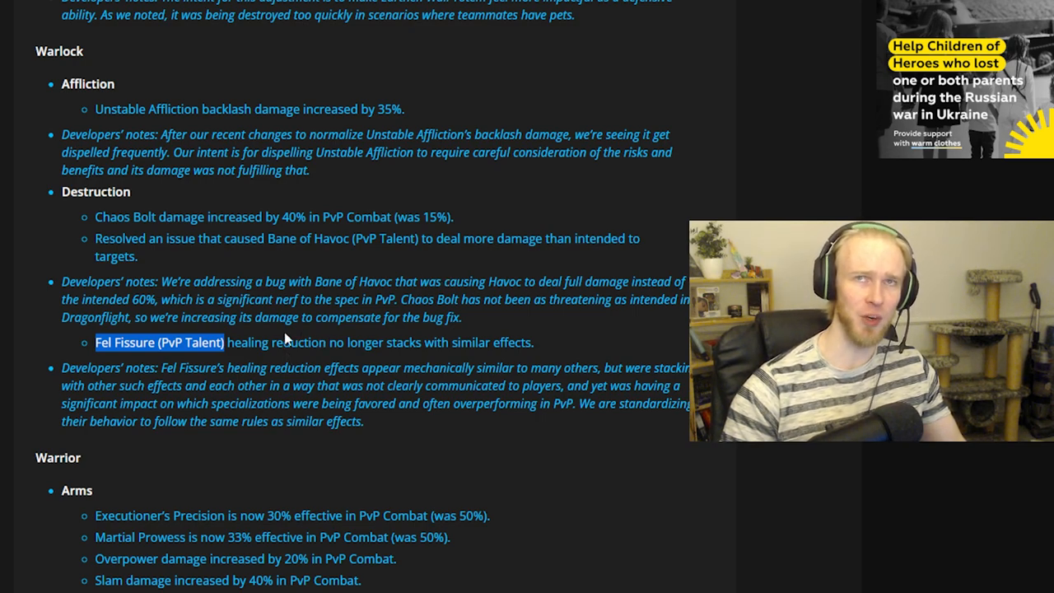
pyautogui.moveTo(227, 342); pyautogui.dragTo(307, 342)
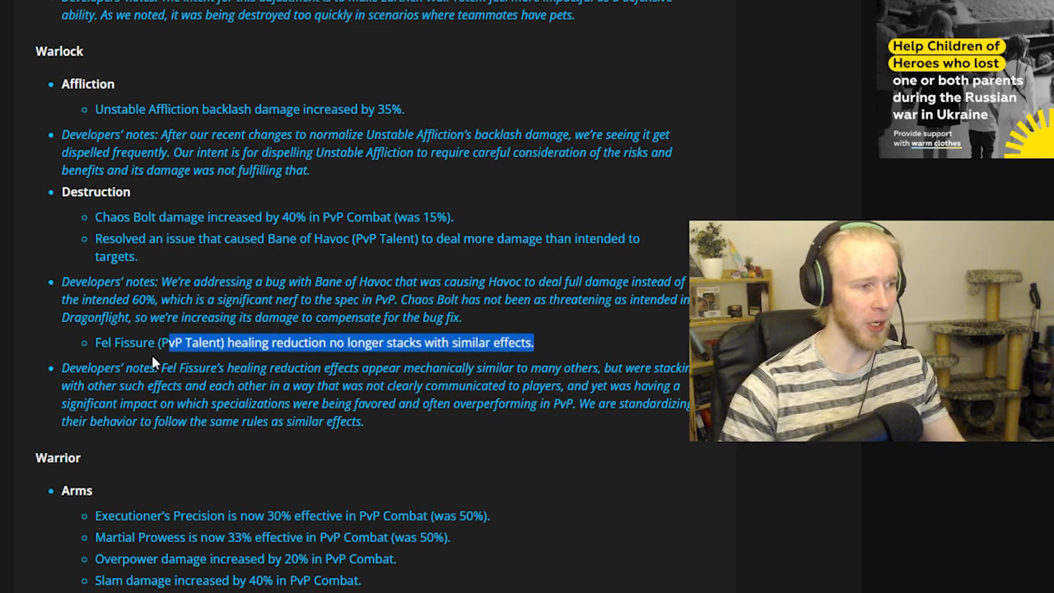
pyautogui.moveTo(156, 342); pyautogui.dragTo(297, 343)
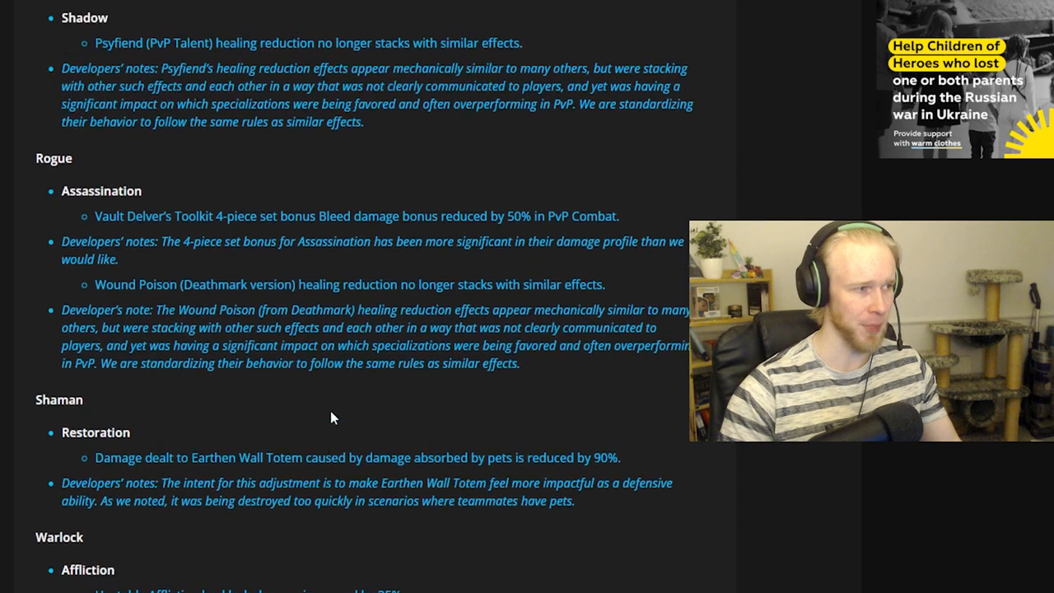
# Read back down the class list to the Hunter and Monk changes
pyautogui.scroll(-3)
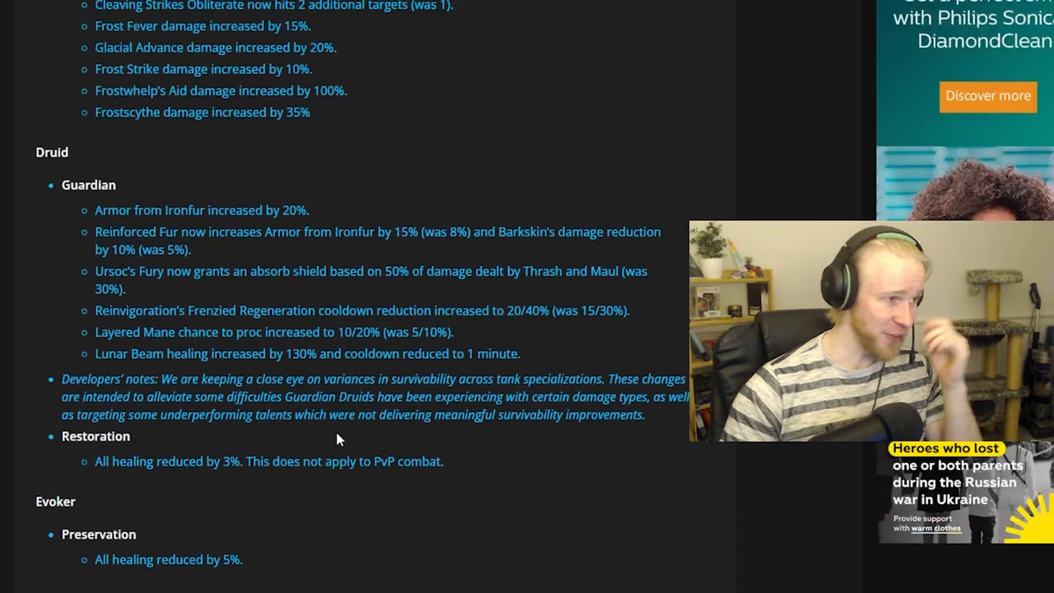
pyautogui.scroll(3)
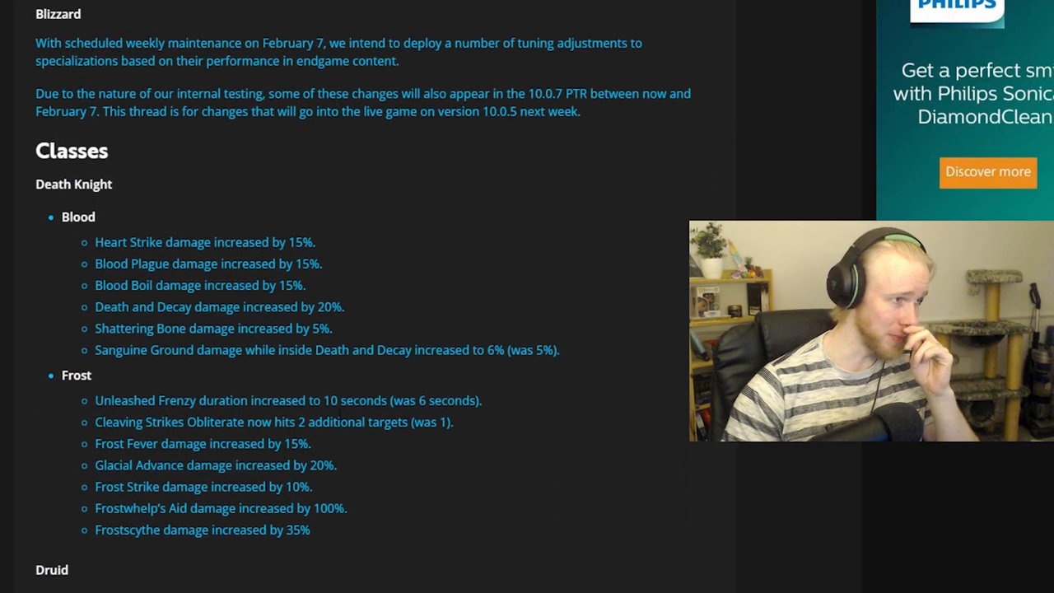
pyautogui.scroll(-3)
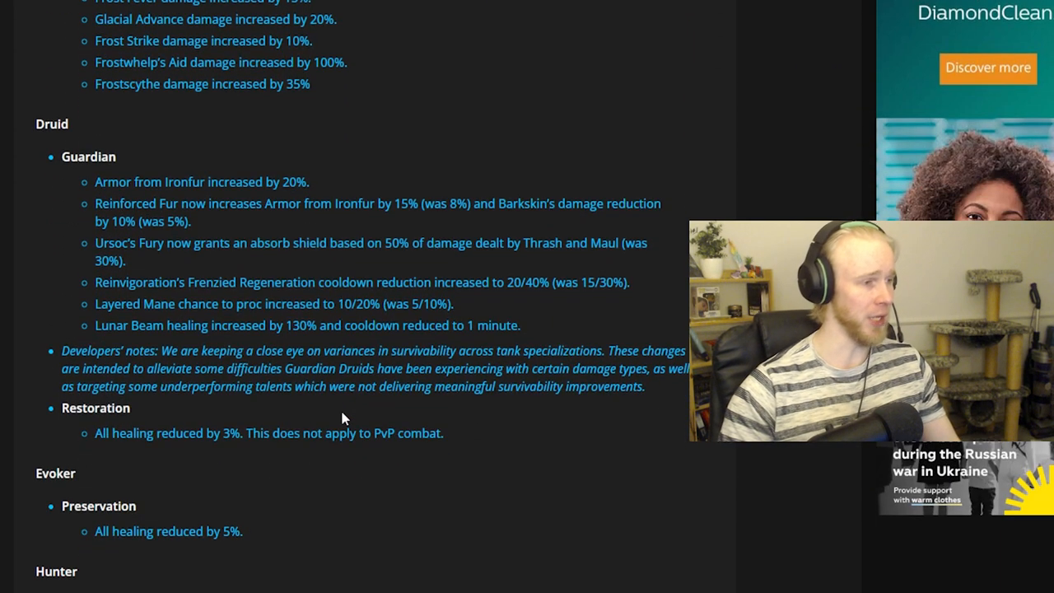
pyautogui.scroll(-3)
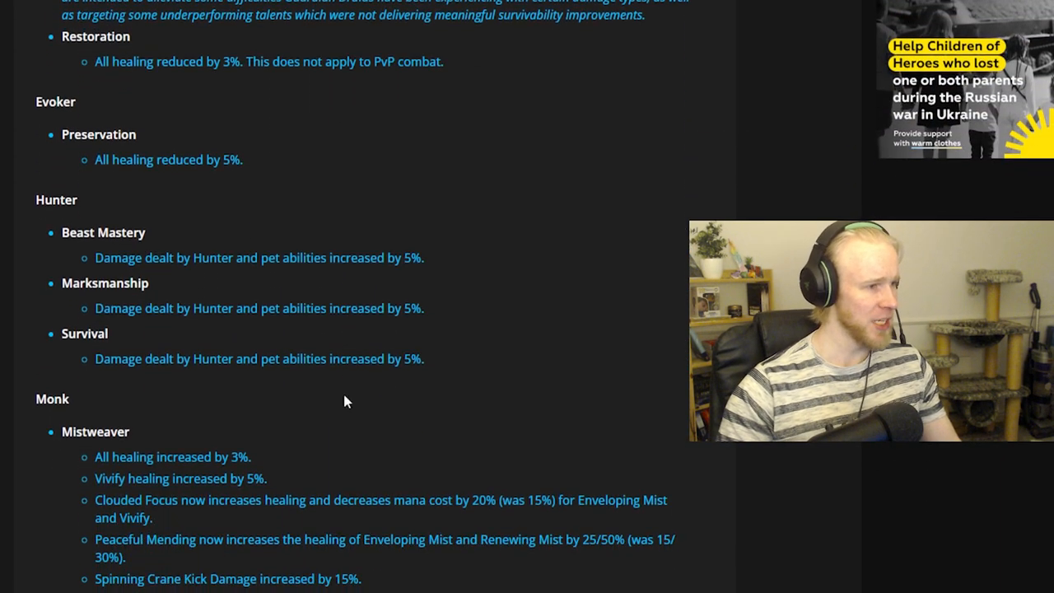
# Read past the Preservation Evoker 5% healing reduction toward the Paladin Protection notes
pyautogui.scroll(-3)
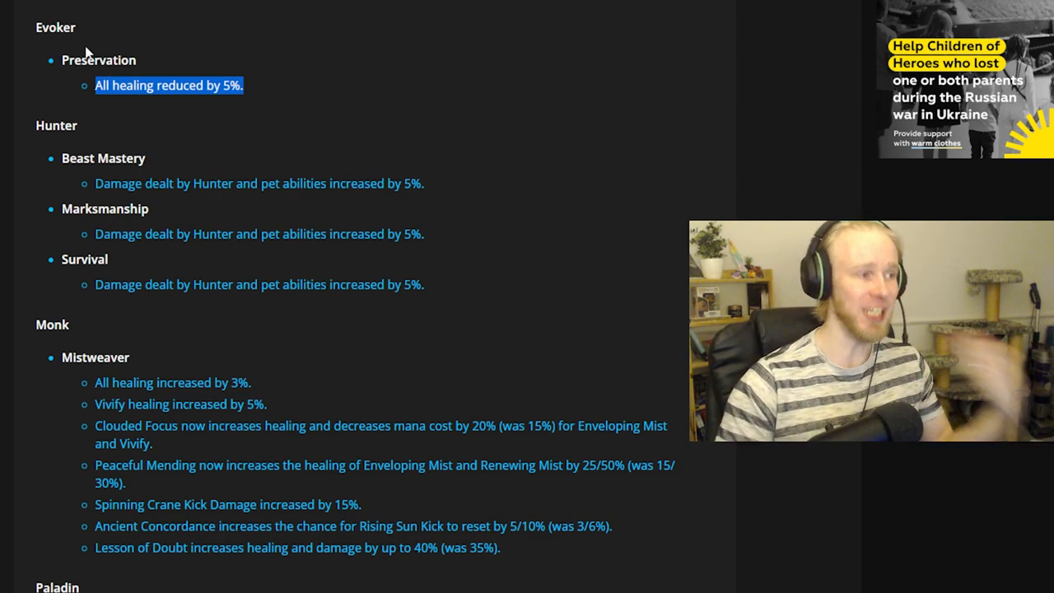
pyautogui.moveTo(228, 104)
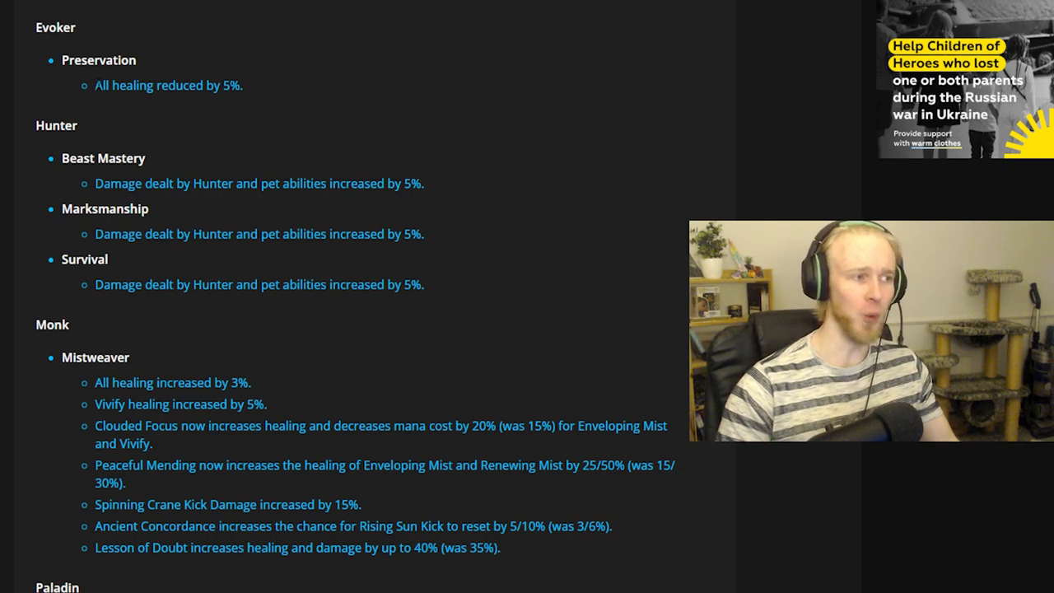
pyautogui.moveTo(115, 132)
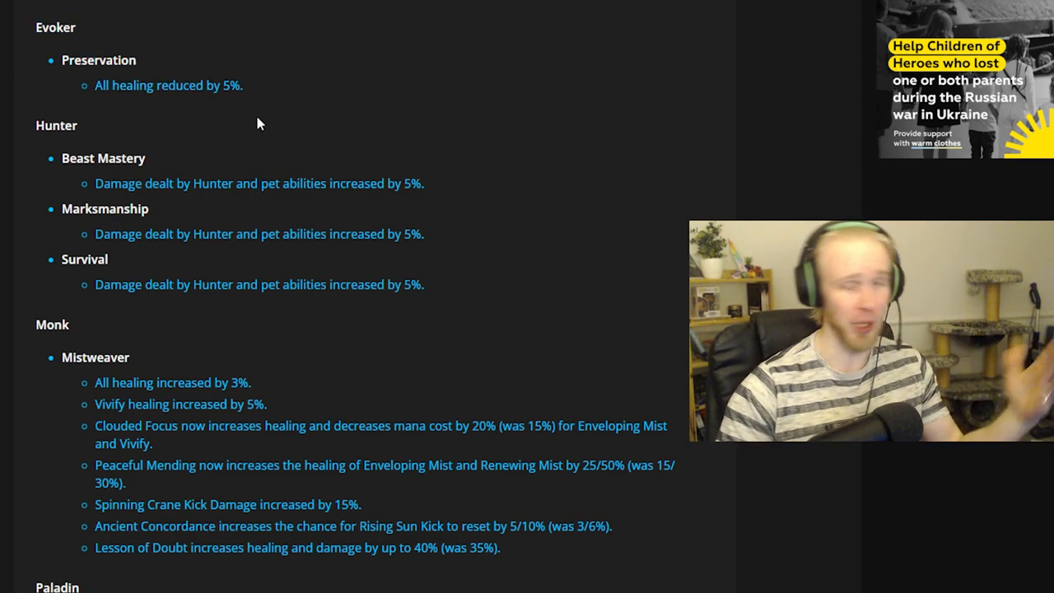
pyautogui.scroll(-3)
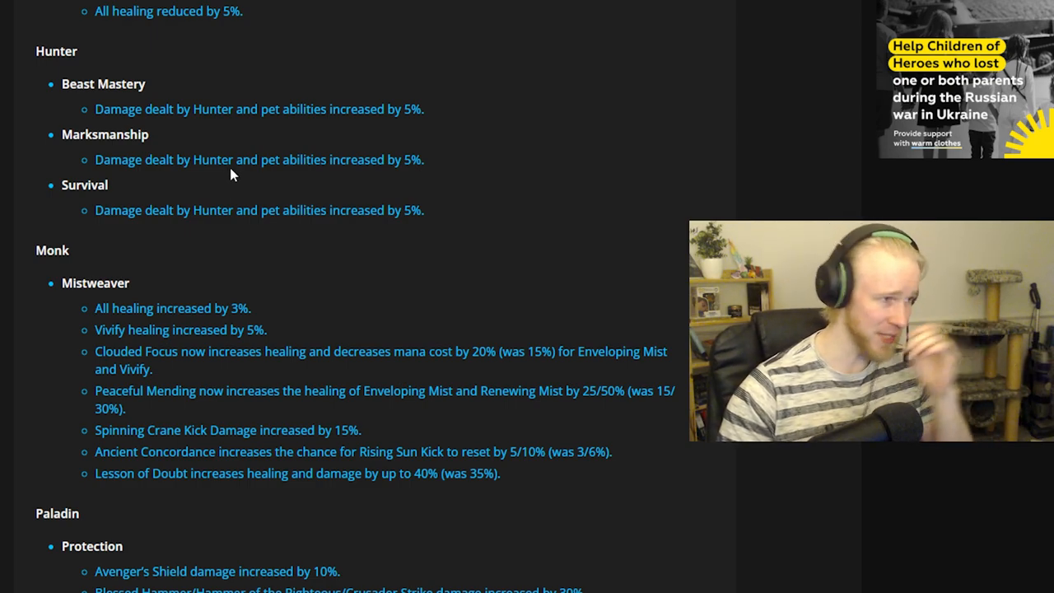
pyautogui.moveTo(378, 265)
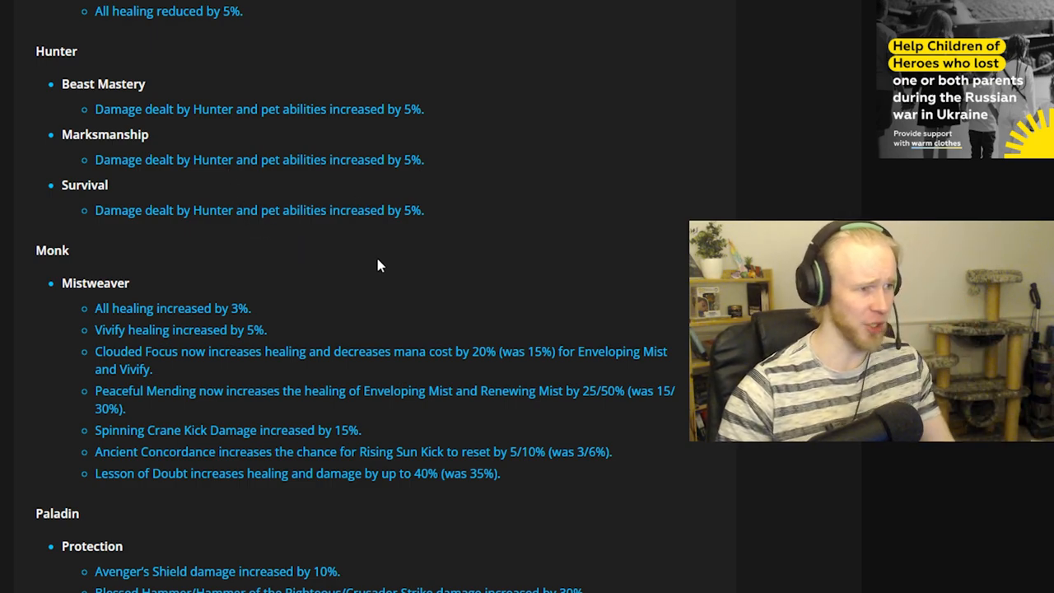
pyautogui.moveTo(212, 192)
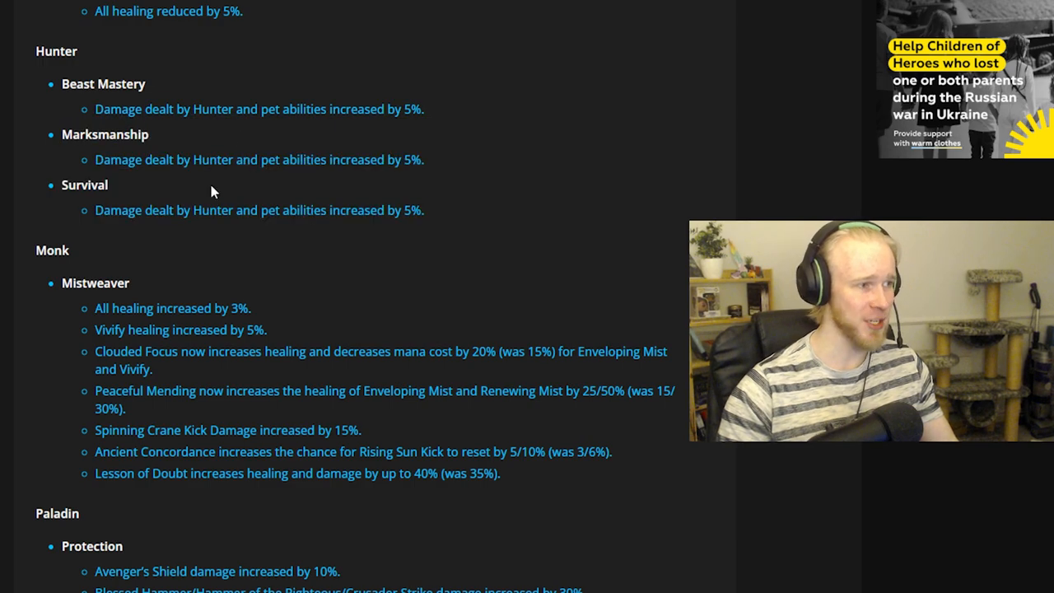
pyautogui.scroll(-3)
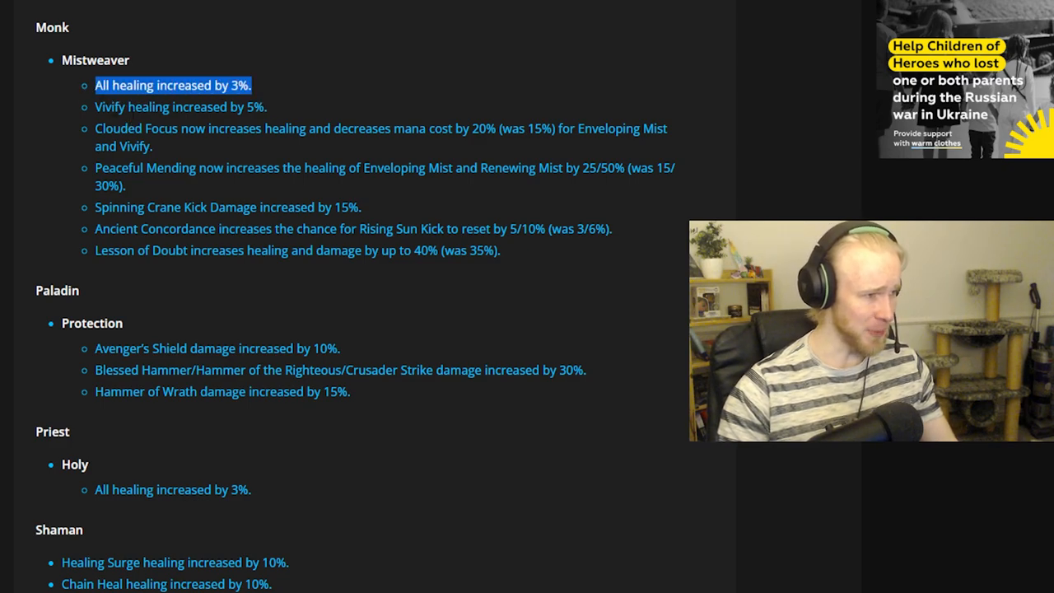
# Highlight all the Mistweaver Monk change lines, then clear the selection
pyautogui.click(181, 106)
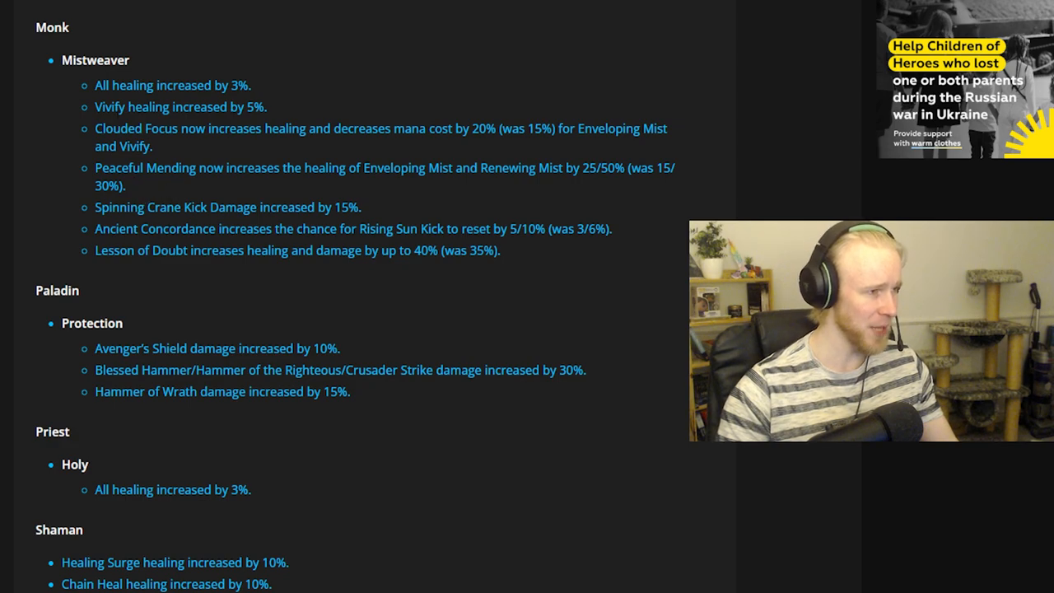
pyautogui.moveTo(95, 85); pyautogui.dragTo(501, 250)
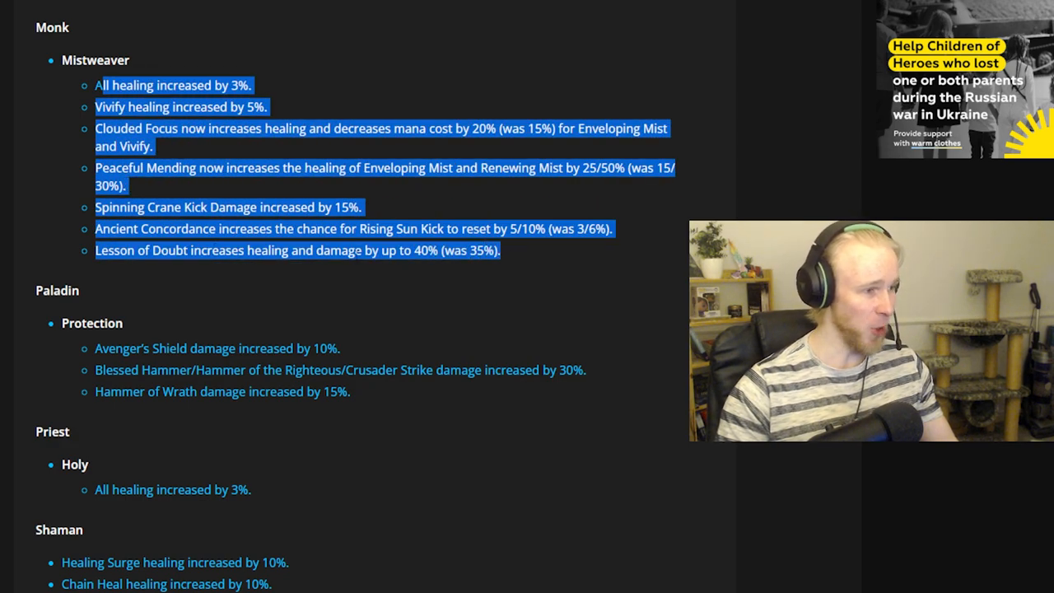
pyautogui.click(418, 289)
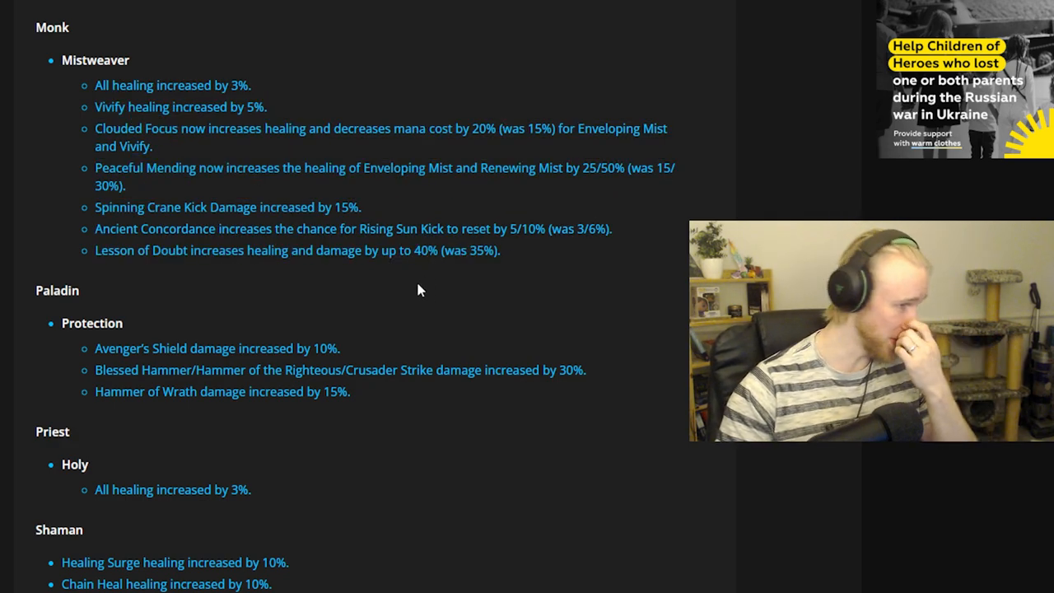
pyautogui.moveTo(207, 278)
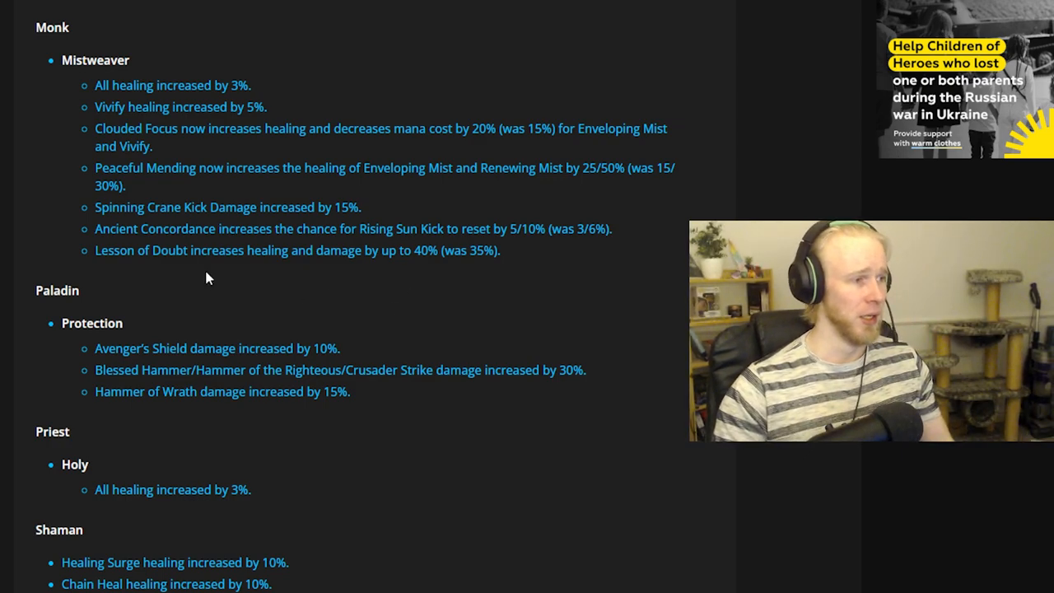
# Read further down and highlight the Holy Priest healing line
pyautogui.scroll(-3)
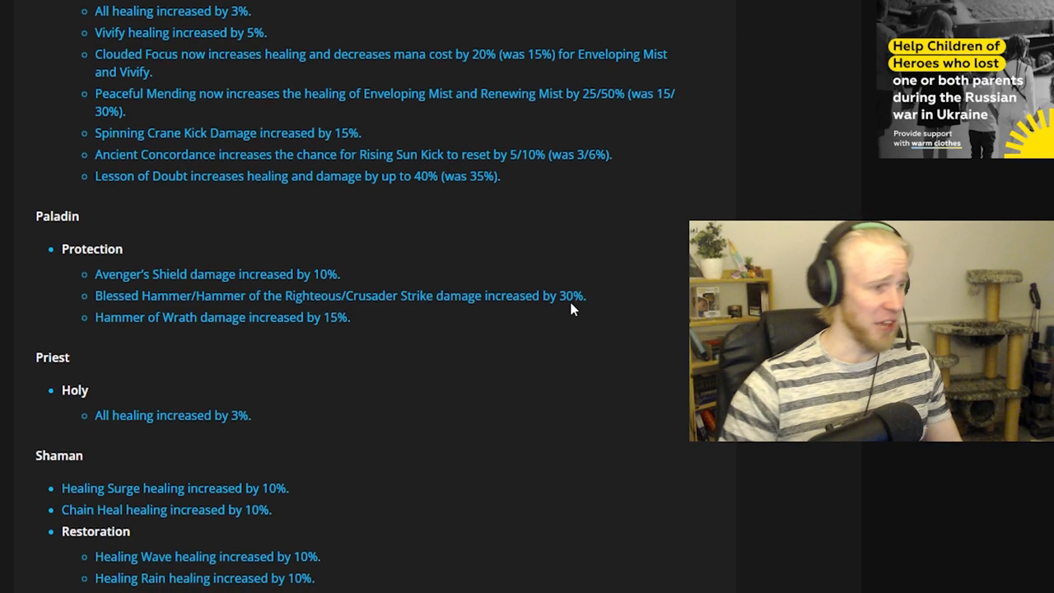
pyautogui.scroll(-3)
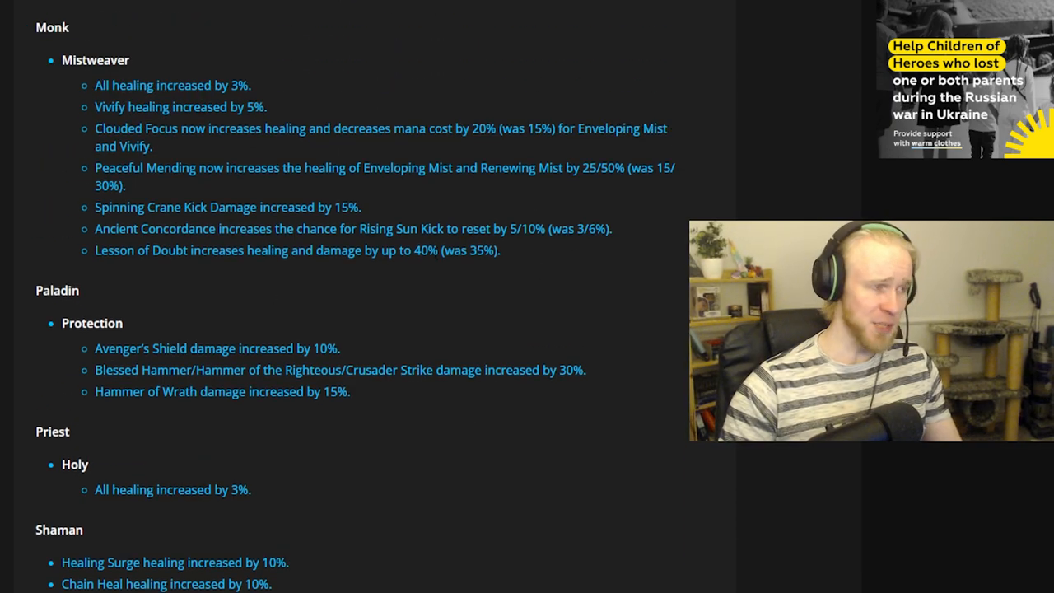
pyautogui.scroll(-3)
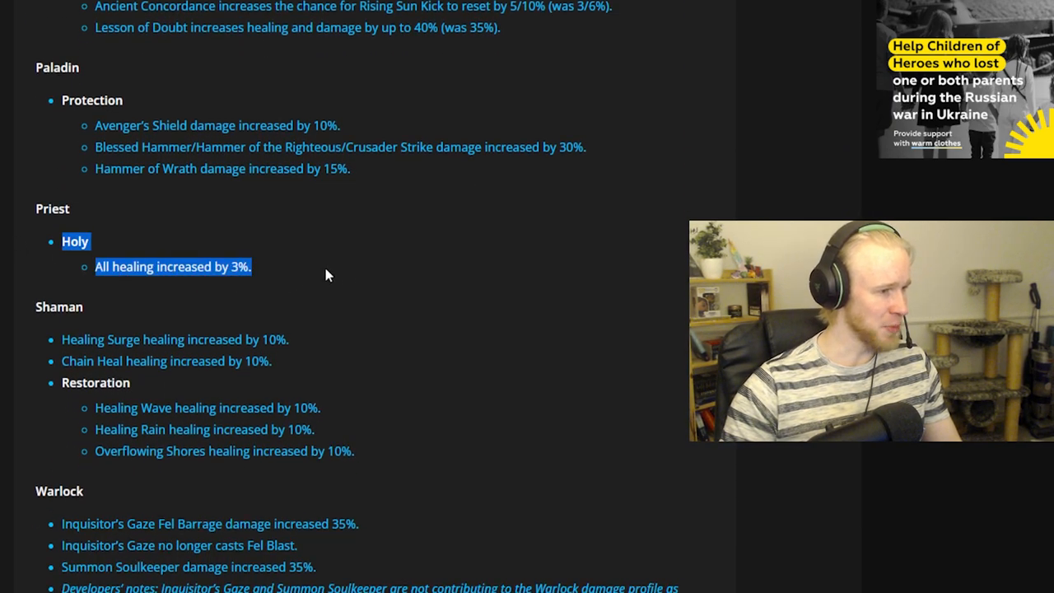
pyautogui.scroll(-3)
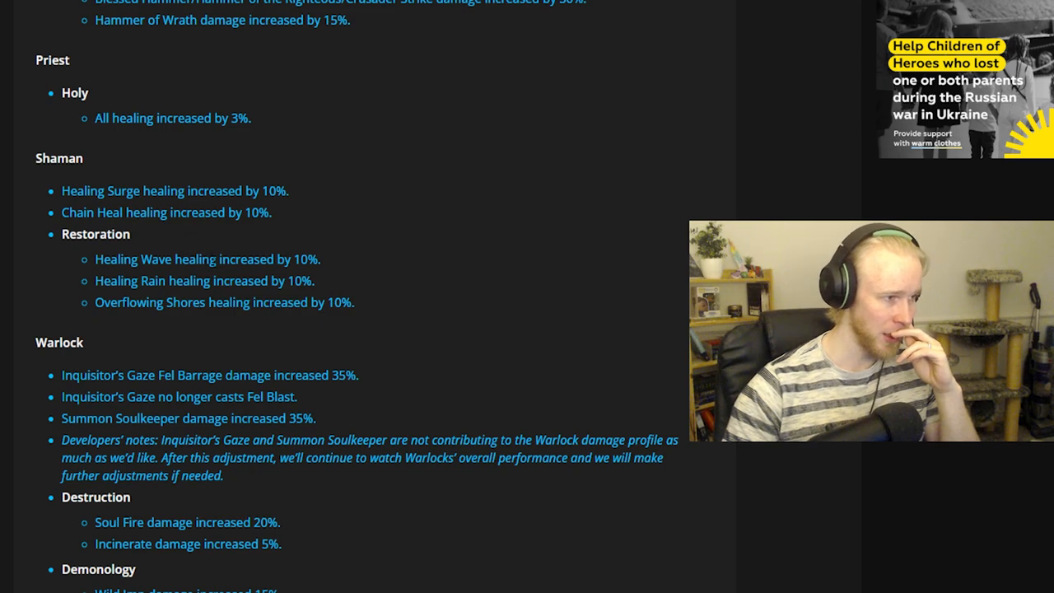
pyautogui.moveTo(98, 259); pyautogui.dragTo(263, 281)
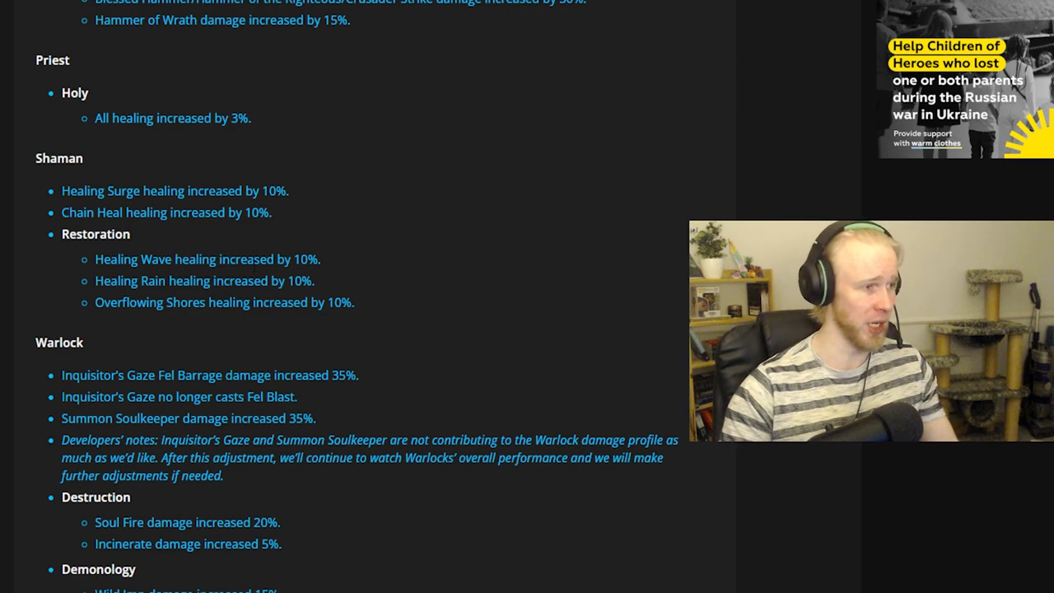
# Highlight the Restoration Shaman healing changes and read on to Player versus Player
pyautogui.scroll(-3)
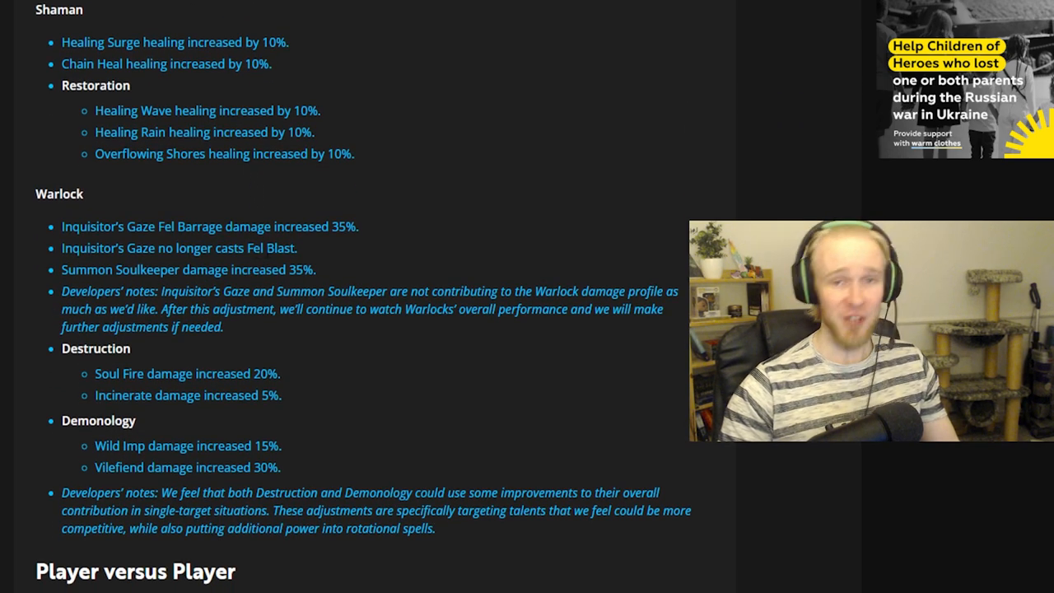
pyautogui.moveTo(62, 64); pyautogui.dragTo(354, 154)
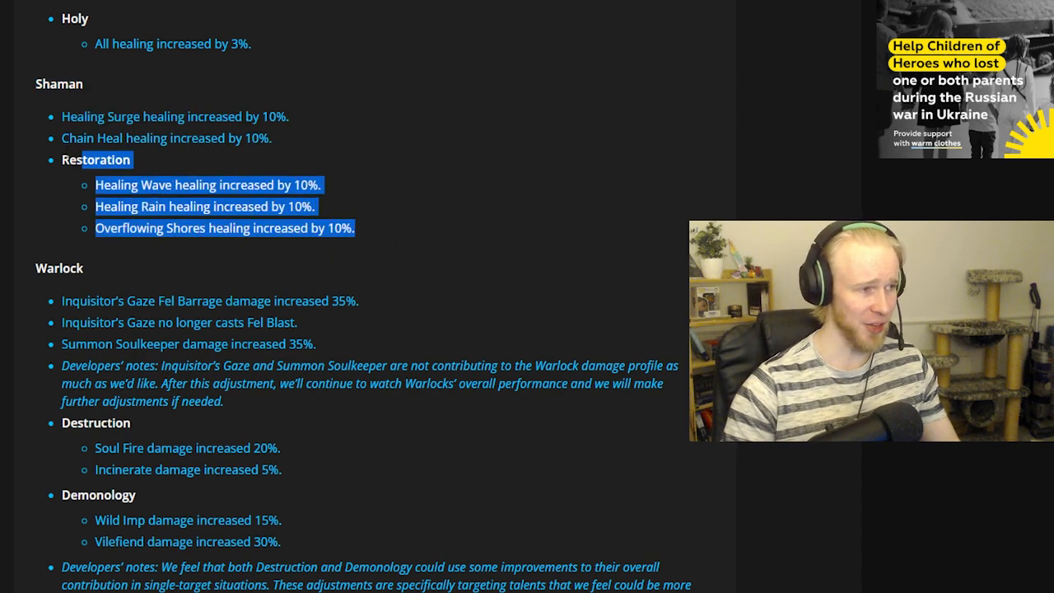
pyautogui.scroll(-3)
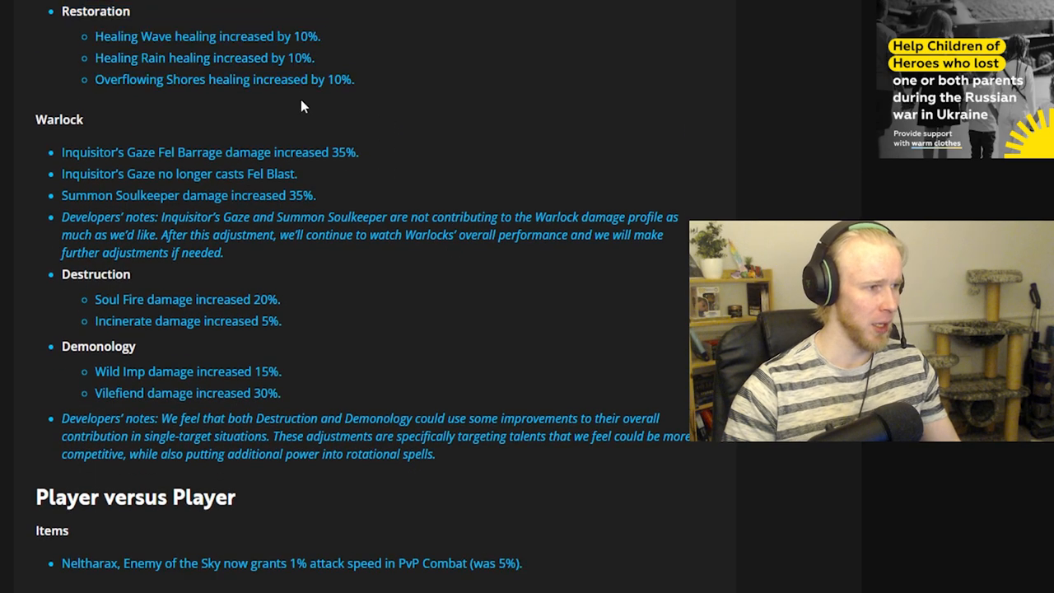
# Scroll down past the Havoc Restless Hunter PvP reduction toward Druid and Evoker changes
pyautogui.scroll(-3)
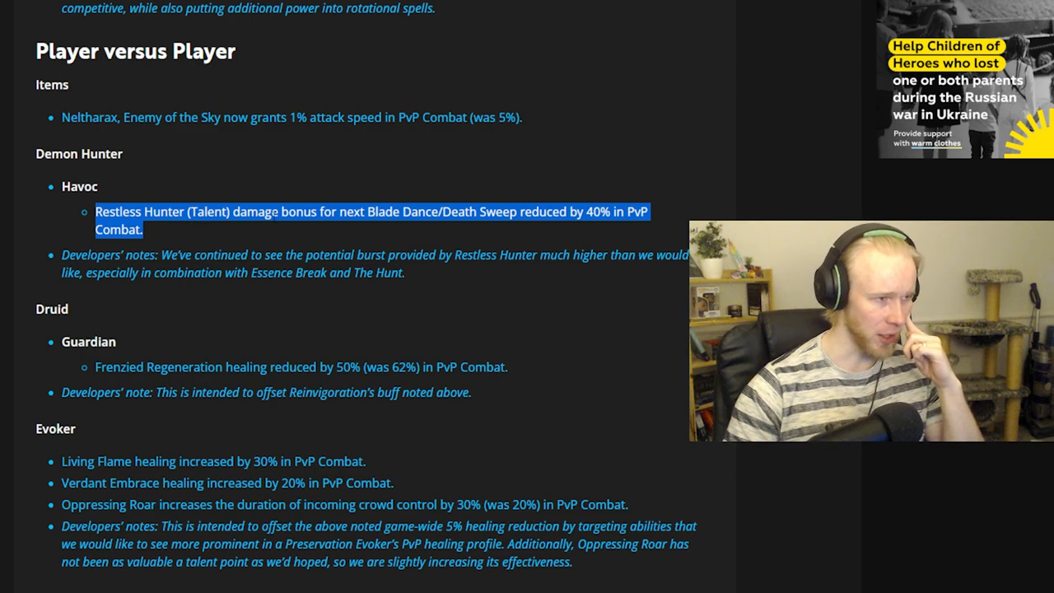
pyautogui.moveTo(346, 229)
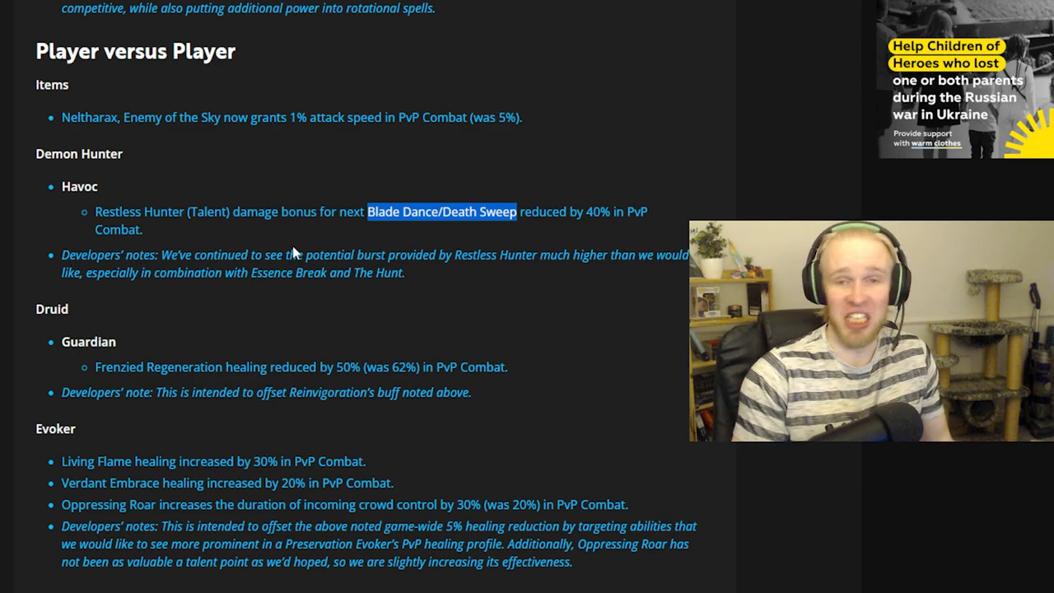
pyautogui.moveTo(321, 241)
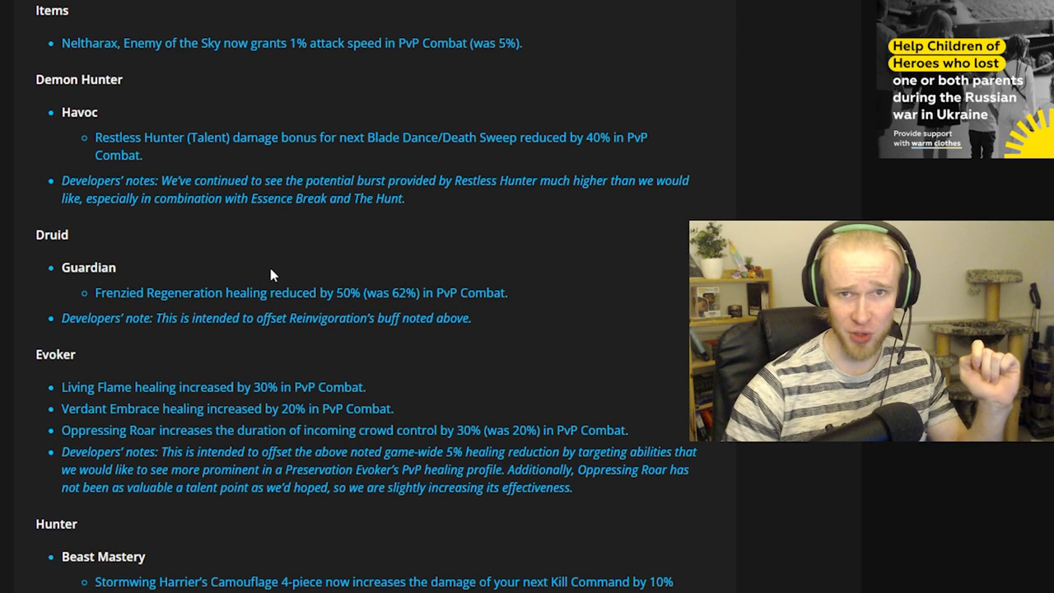
pyautogui.moveTo(377, 346)
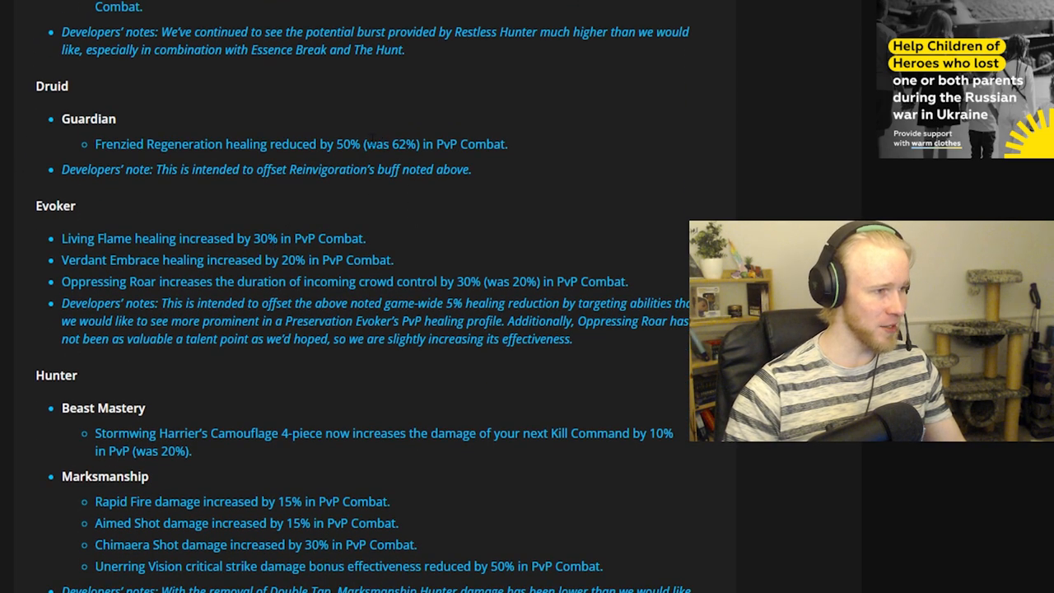
# Highlight the Evoker Oppressing Roar crowd control change line
pyautogui.scroll(-3)
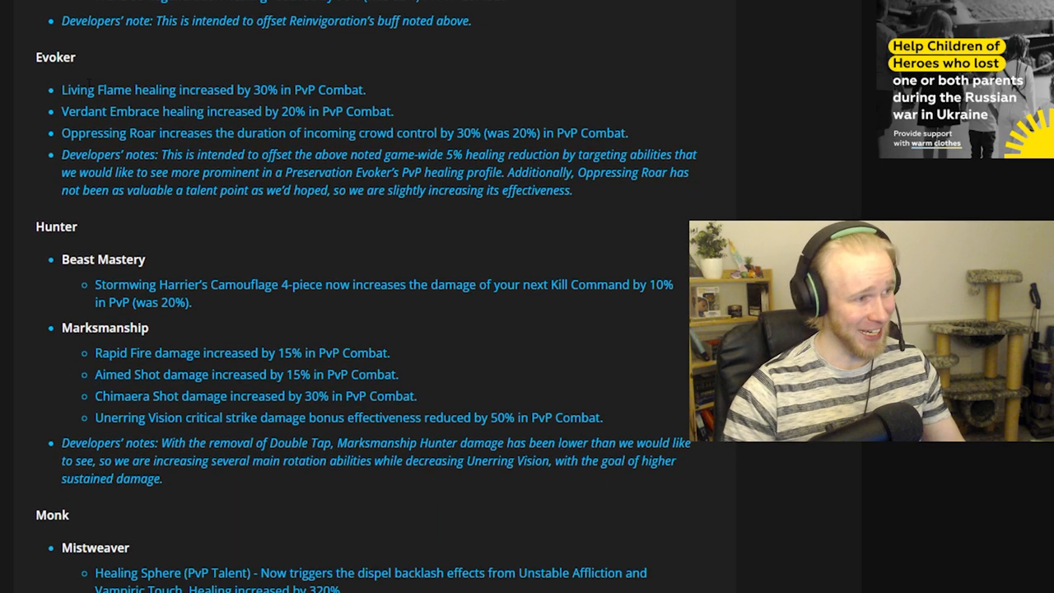
pyautogui.moveTo(62, 89); pyautogui.dragTo(367, 89)
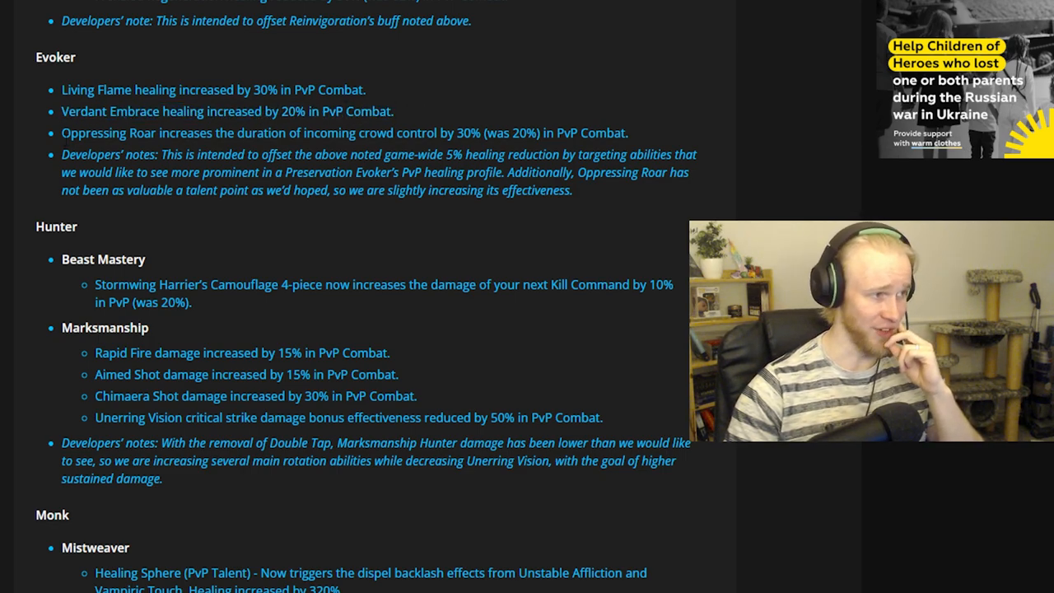
pyautogui.moveTo(61, 132); pyautogui.dragTo(254, 133)
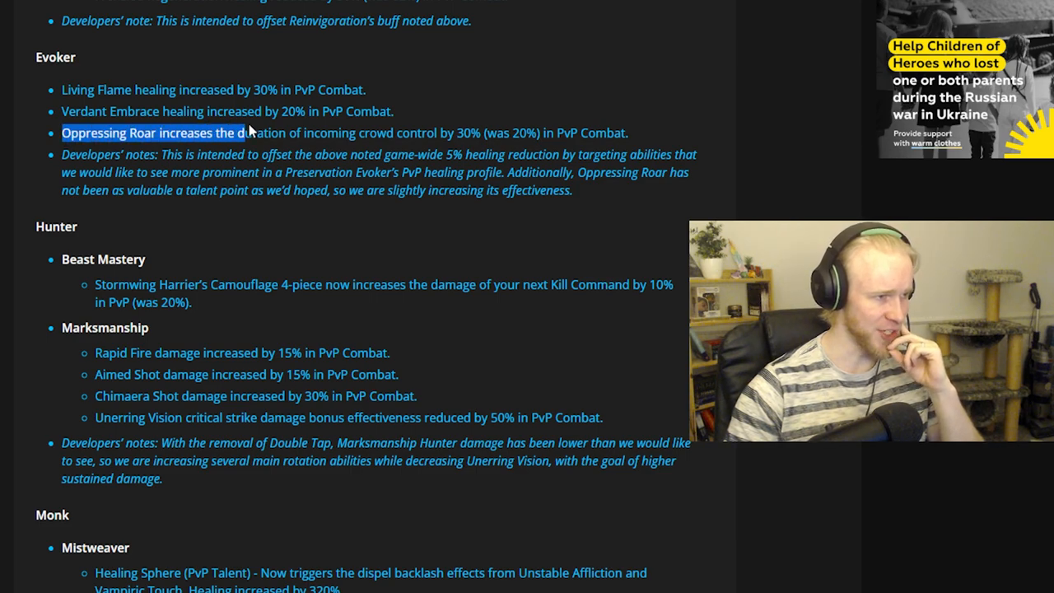
pyautogui.moveTo(245, 133); pyautogui.dragTo(338, 133)
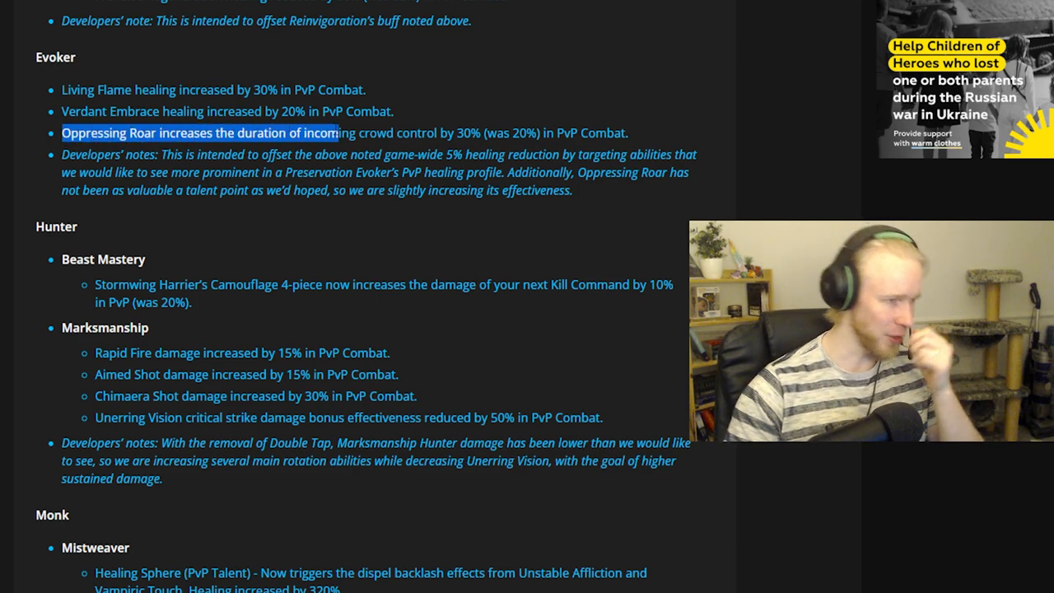
# Highlight the Evoker developers' notes on healing reduction offset and Oppressing Roar's value
pyautogui.moveTo(337, 132); pyautogui.dragTo(451, 132)
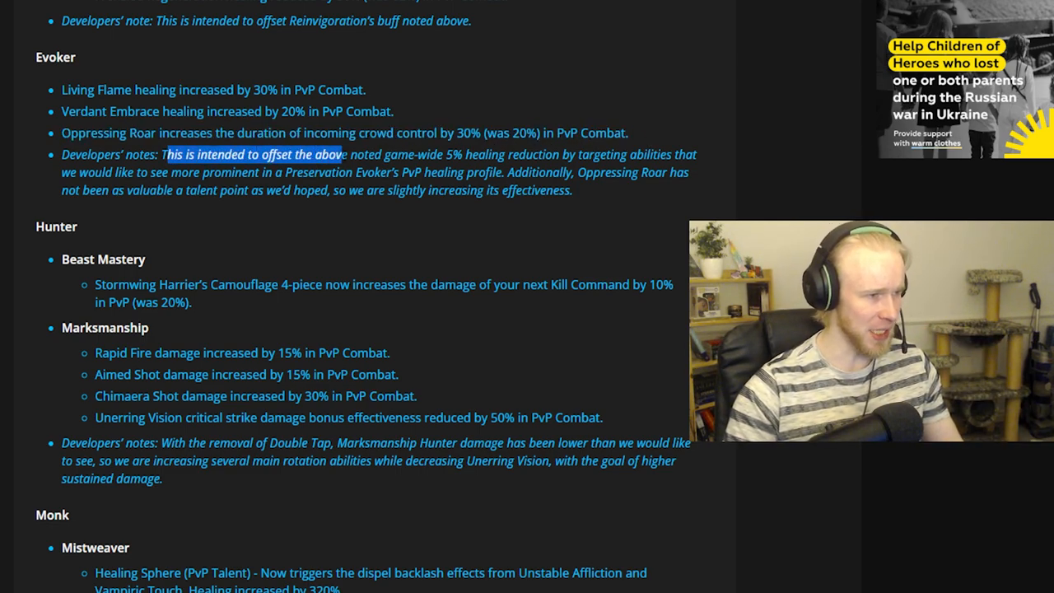
pyautogui.moveTo(346, 154); pyautogui.dragTo(576, 154)
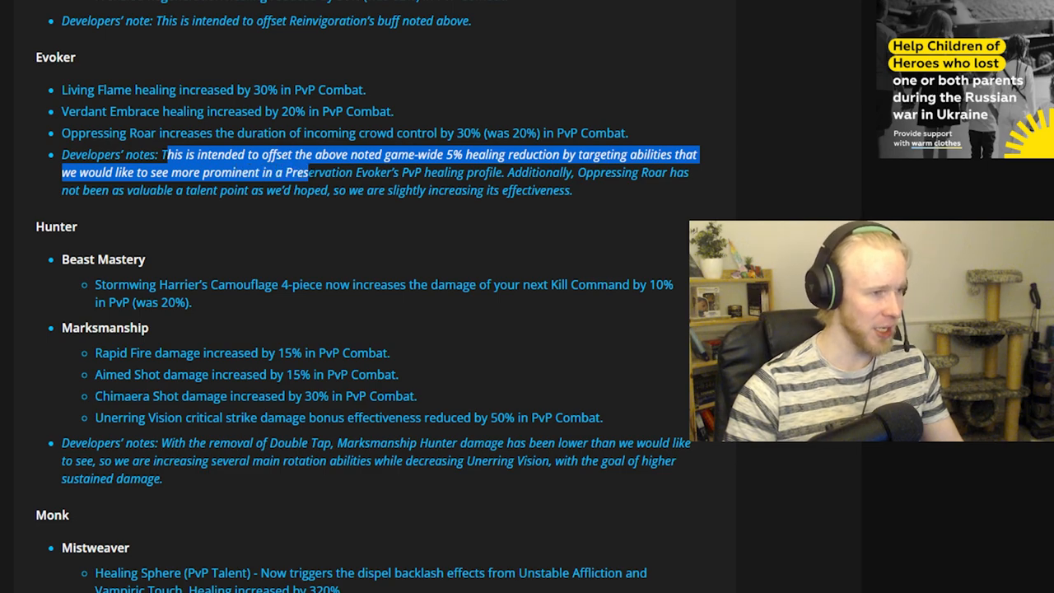
pyautogui.moveTo(309, 172); pyautogui.dragTo(502, 172)
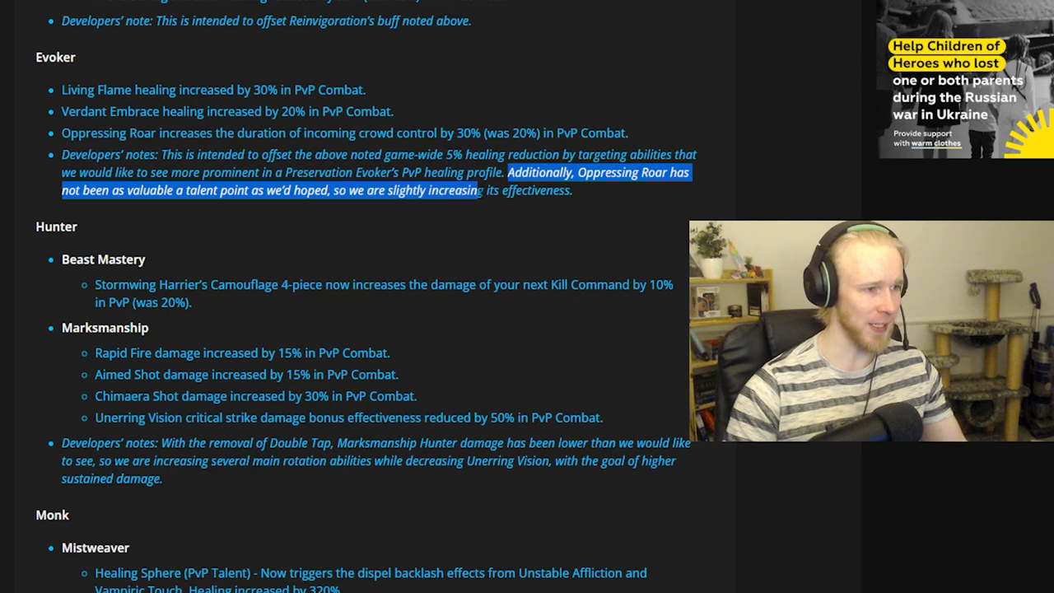
# Highlight the Rapid Fire, Aimed Shot and Chimaera Shot increases, then the Double Tap removal note
pyautogui.scroll(-3)
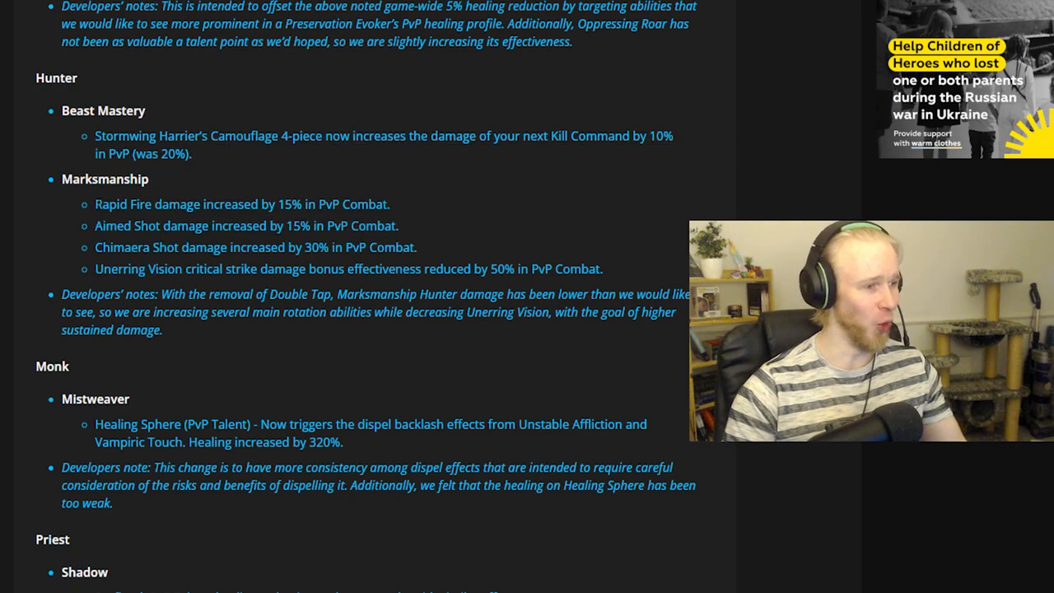
pyautogui.moveTo(95, 204); pyautogui.dragTo(416, 247)
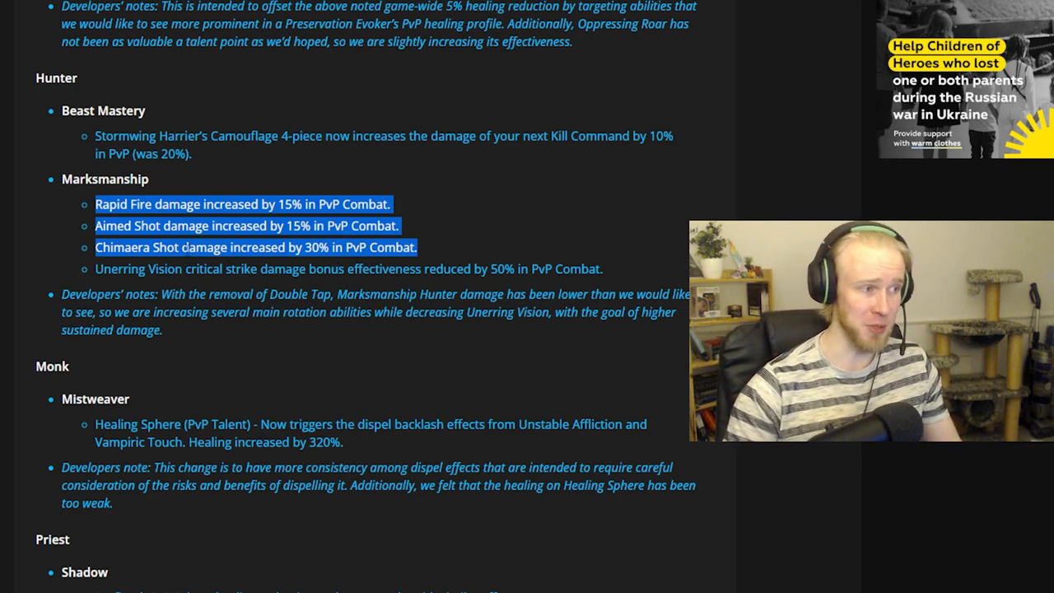
pyautogui.click(191, 262)
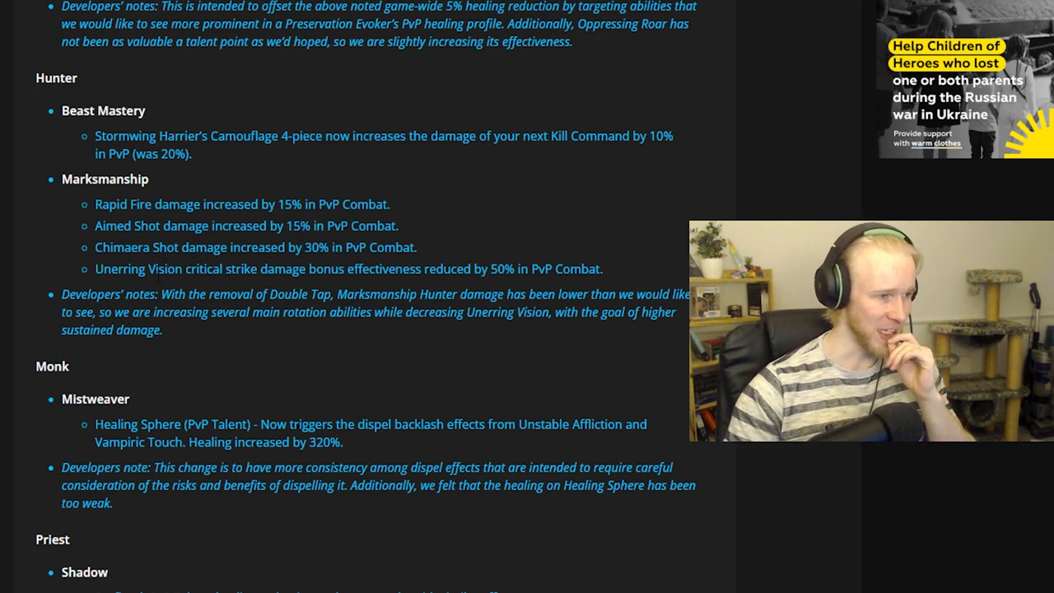
pyautogui.moveTo(161, 294); pyautogui.dragTo(334, 294)
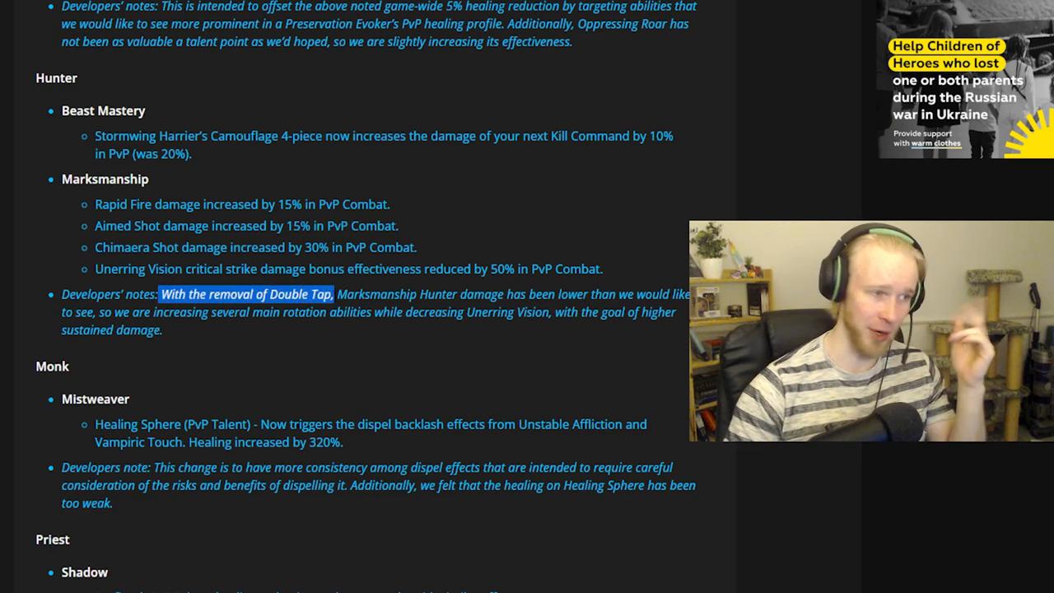
pyautogui.moveTo(333, 294); pyautogui.dragTo(616, 293)
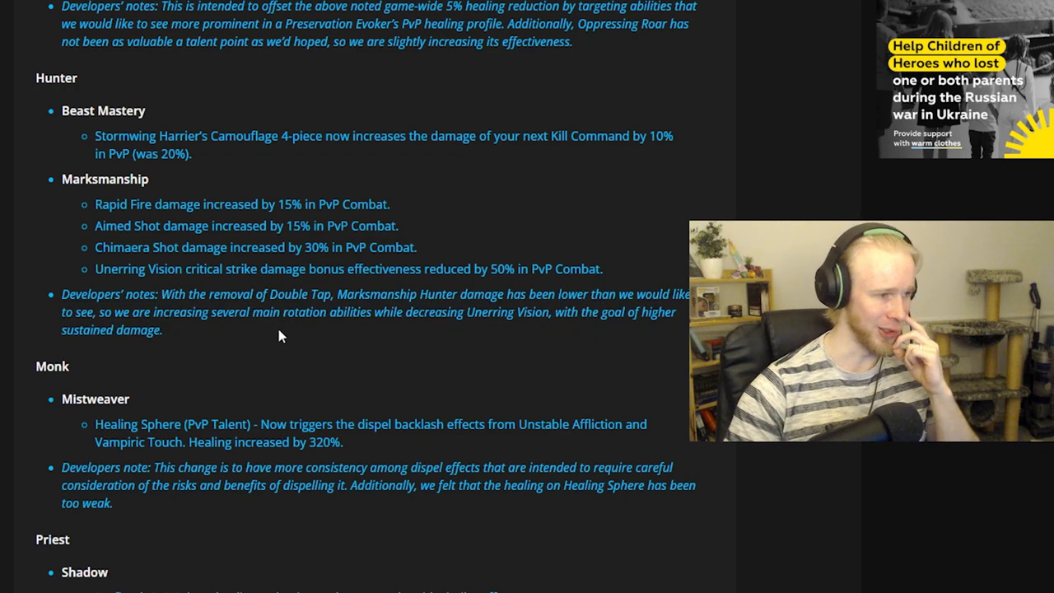
# Highlight the Healing Sphere dispel backlash change in the Monk notes
pyautogui.scroll(-3)
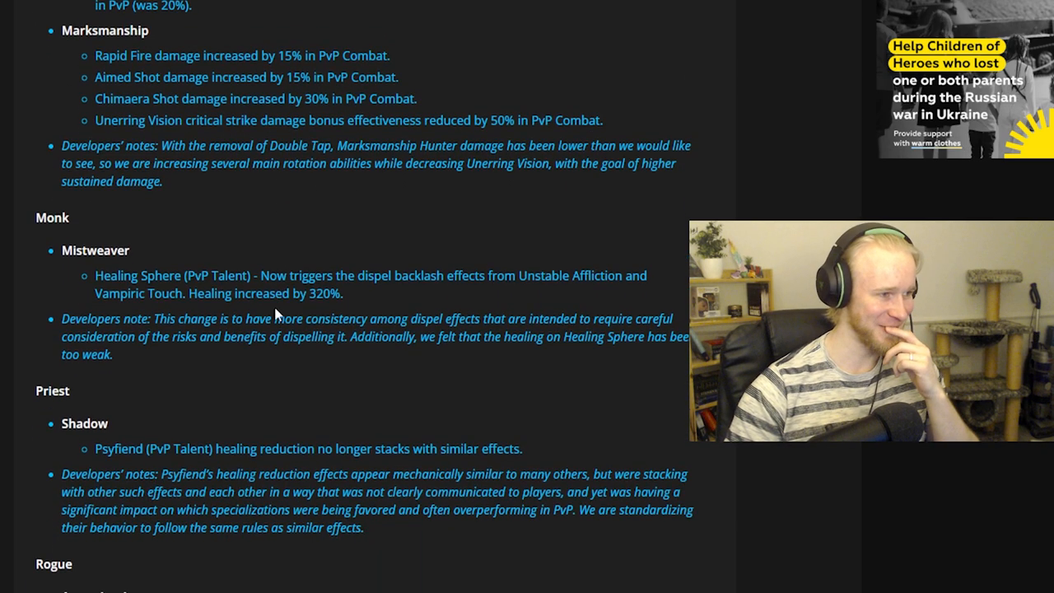
pyautogui.scroll(-3)
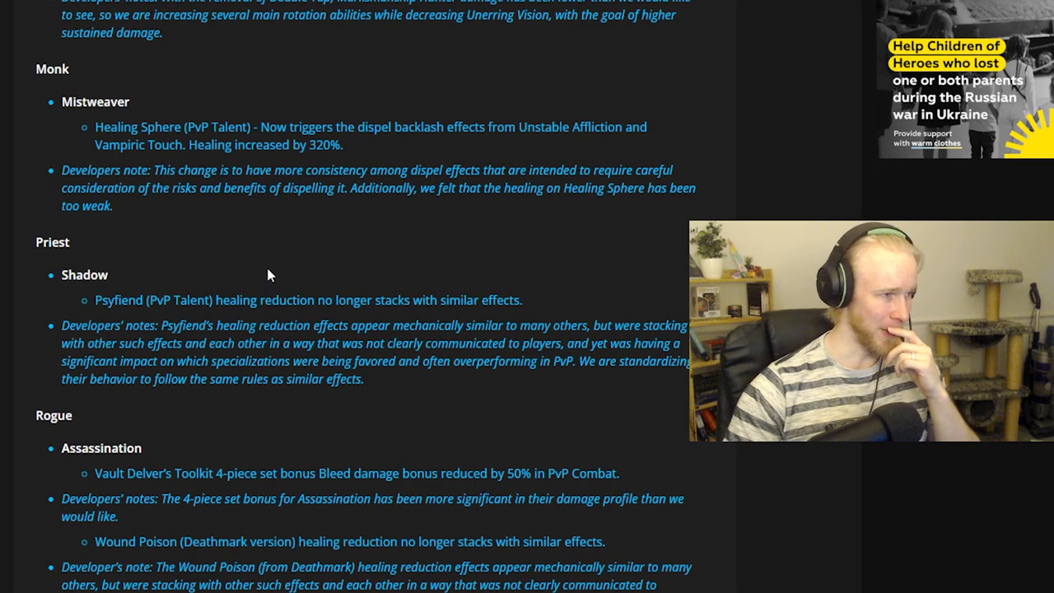
pyautogui.moveTo(256, 126); pyautogui.dragTo(335, 127)
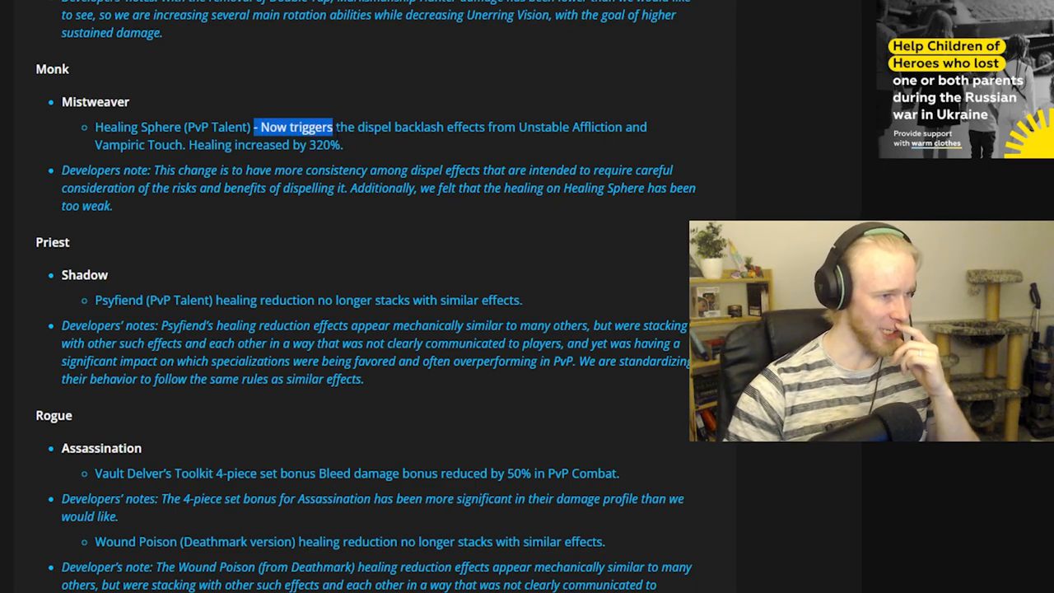
pyautogui.moveTo(333, 126); pyautogui.dragTo(343, 144)
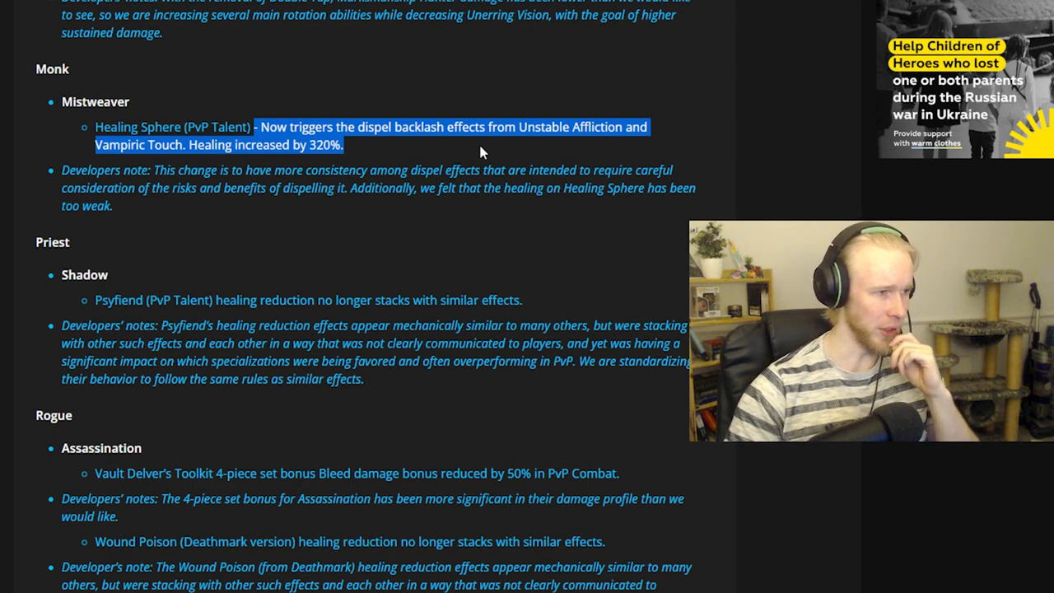
pyautogui.moveTo(478, 156)
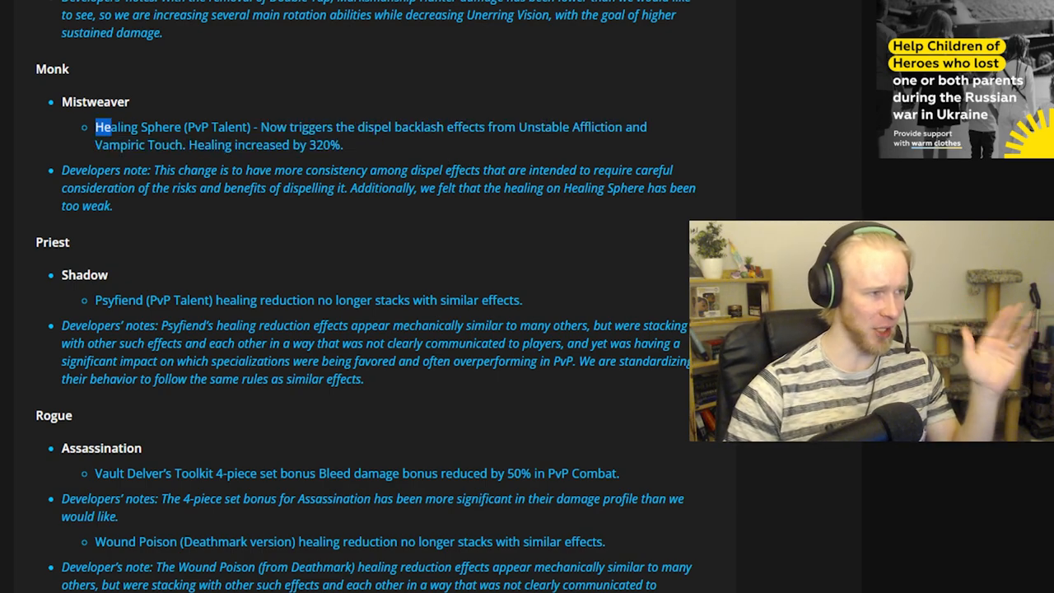
# Clear the Healing Sphere highlight and select 'Healing increased by 320%' instead
pyautogui.moveTo(107, 127); pyautogui.dragTo(249, 127)
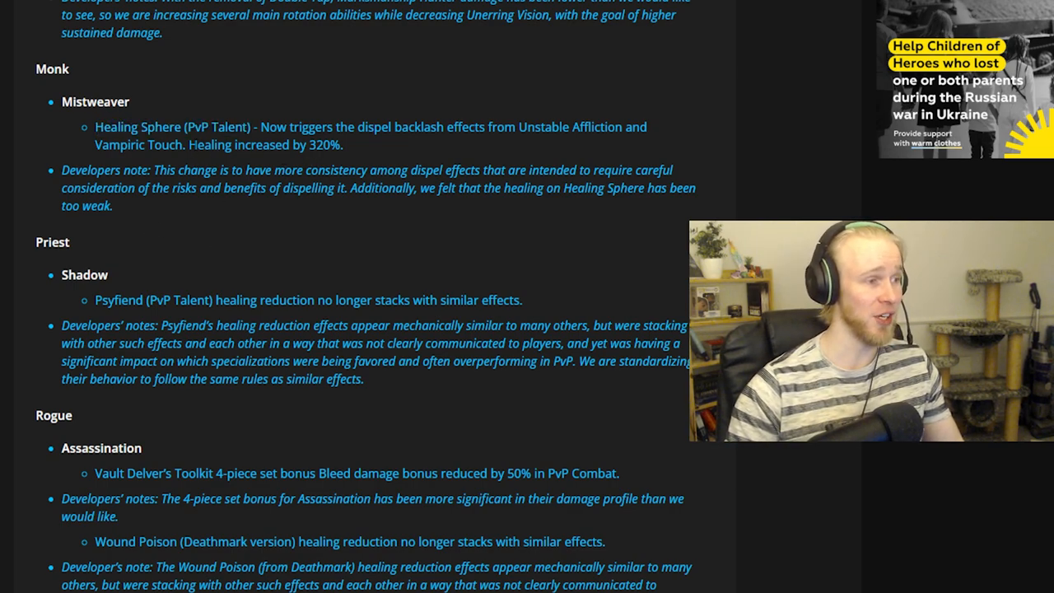
pyautogui.moveTo(196, 145); pyautogui.dragTo(343, 144)
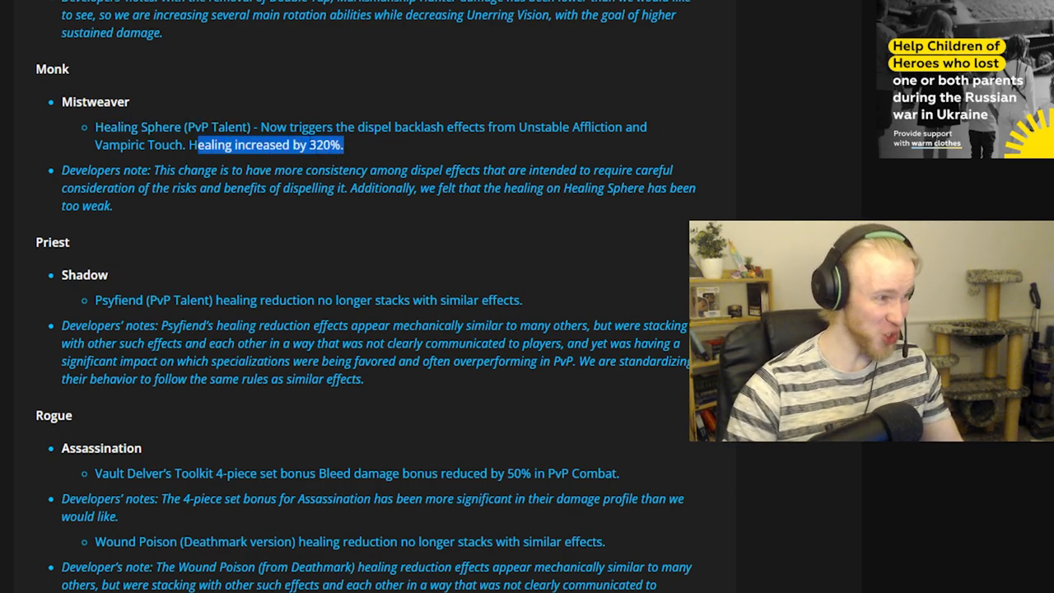
pyautogui.scroll(-3)
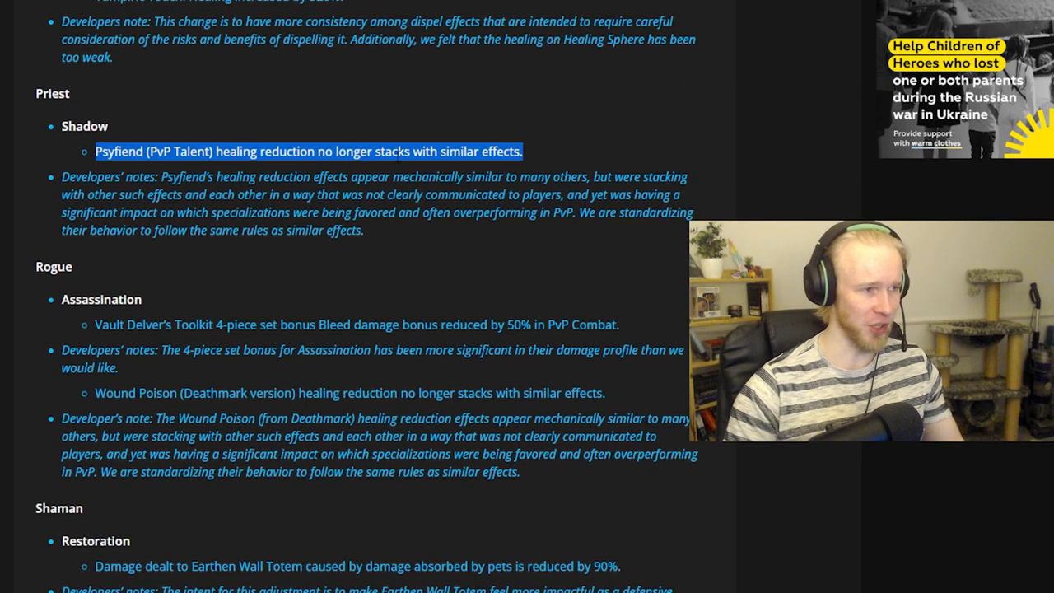
# Highlight the Assassination Vault Delver's Toolkit 4-piece bonus reduction, then continue to Shaman and Warlock
pyautogui.scroll(-3)
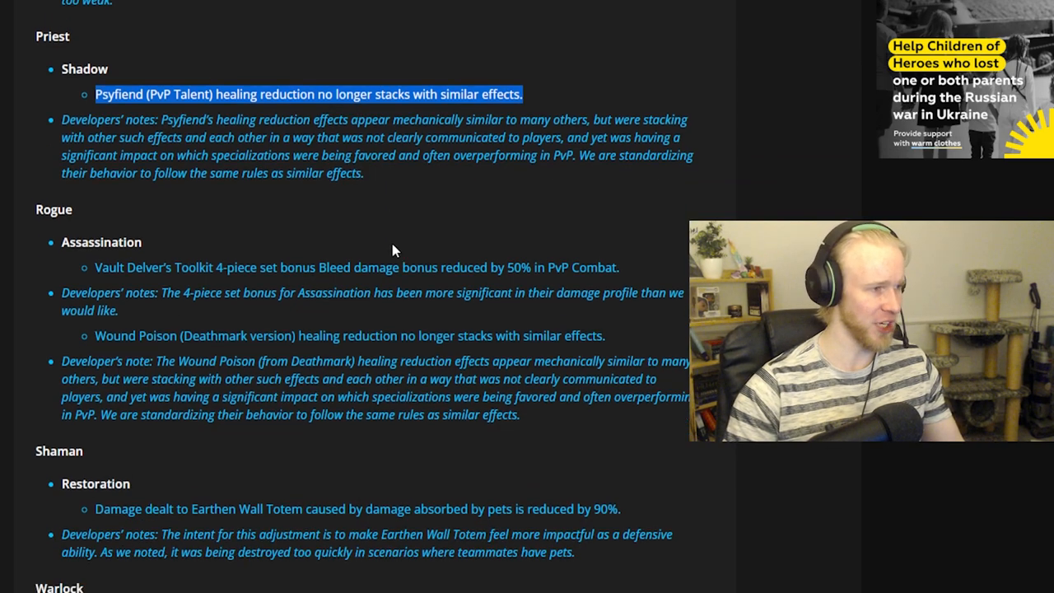
pyautogui.scroll(-3)
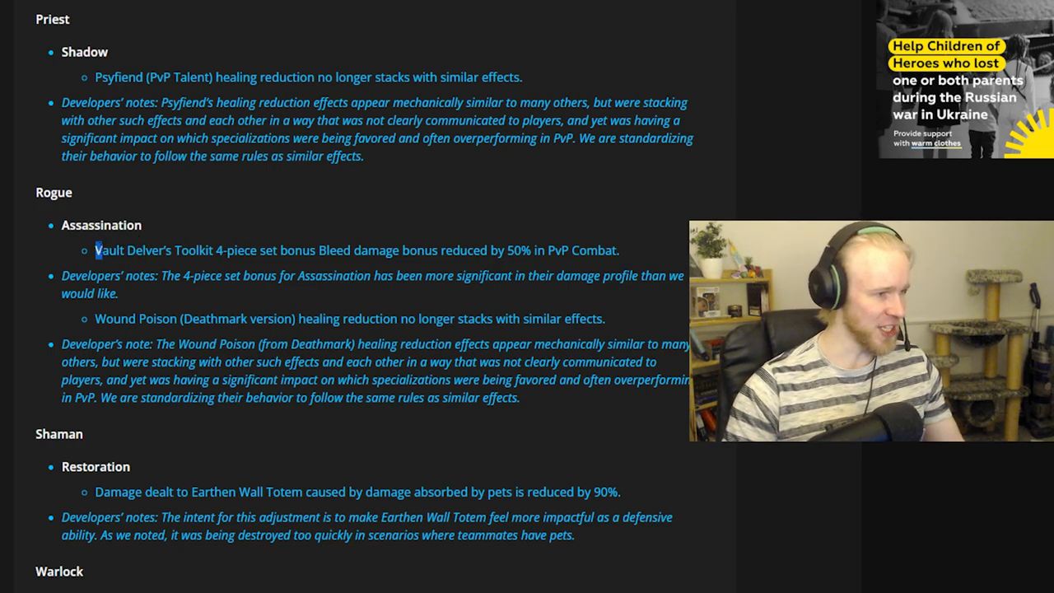
pyautogui.moveTo(96, 251); pyautogui.dragTo(185, 251)
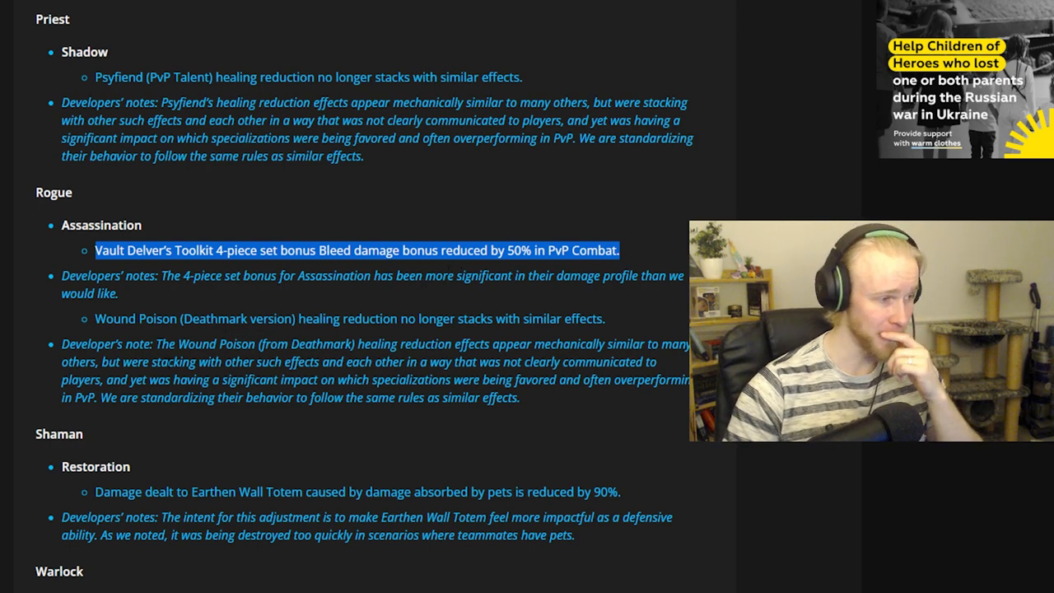
pyautogui.scroll(-3)
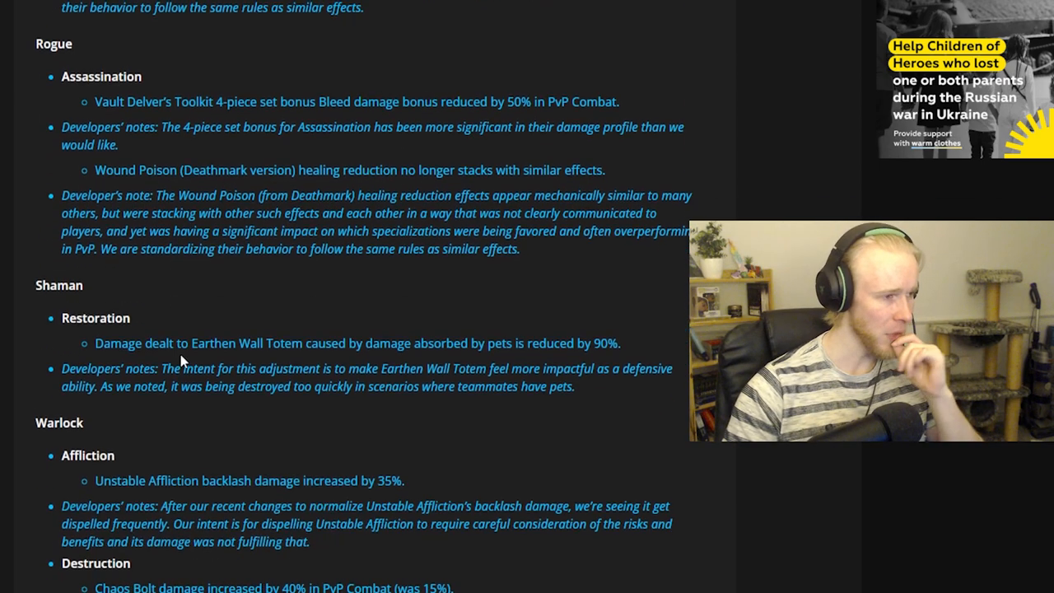
pyautogui.scroll(-3)
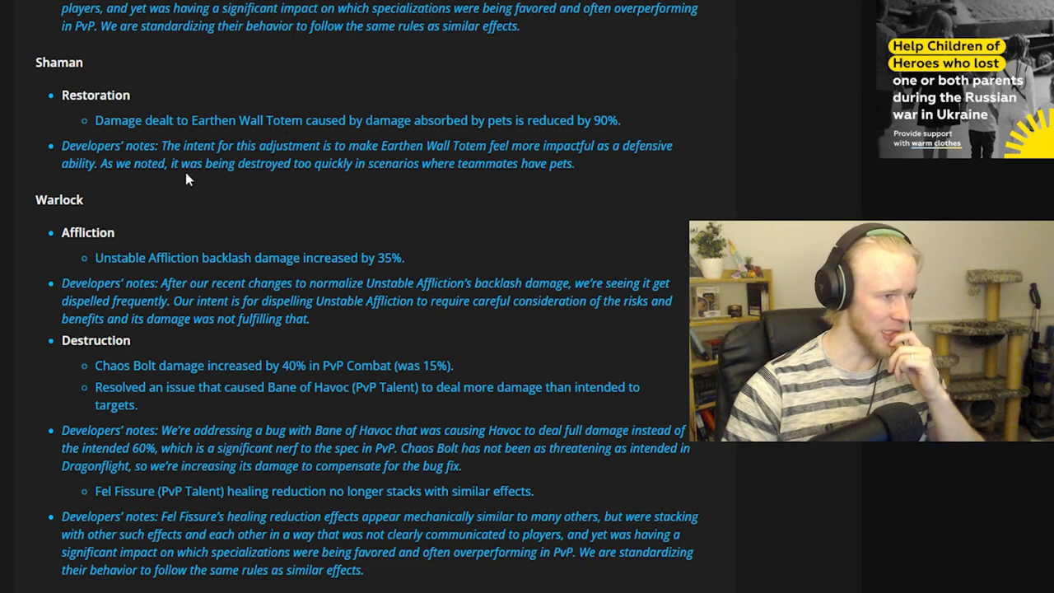
# Highlight and clear Arms Warrior's 'Martial Prowess', then return to the Druid, Evoker and Hunter changes
pyautogui.scroll(-3)
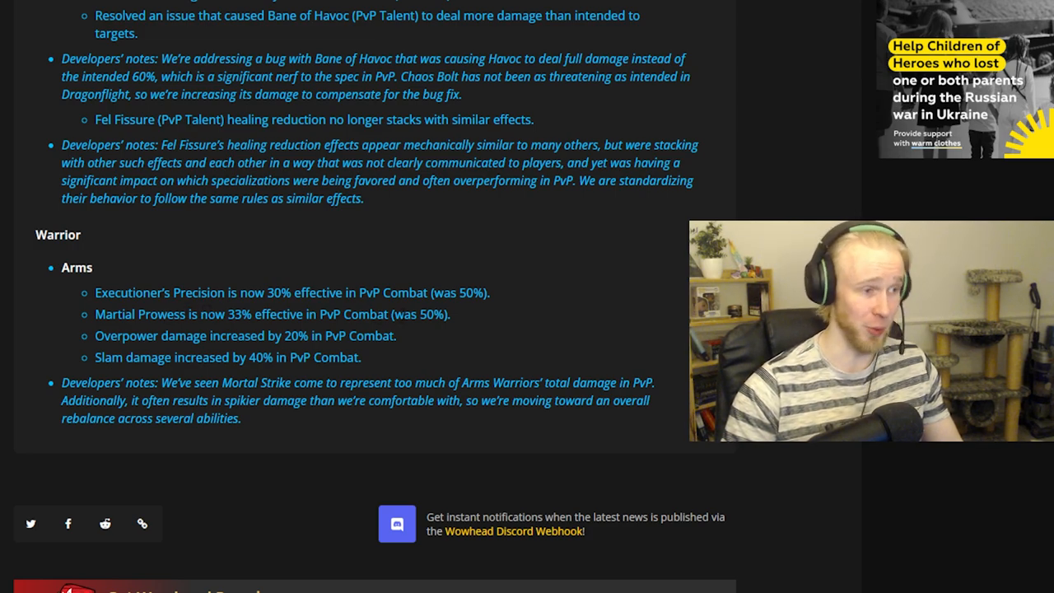
pyautogui.moveTo(490, 326)
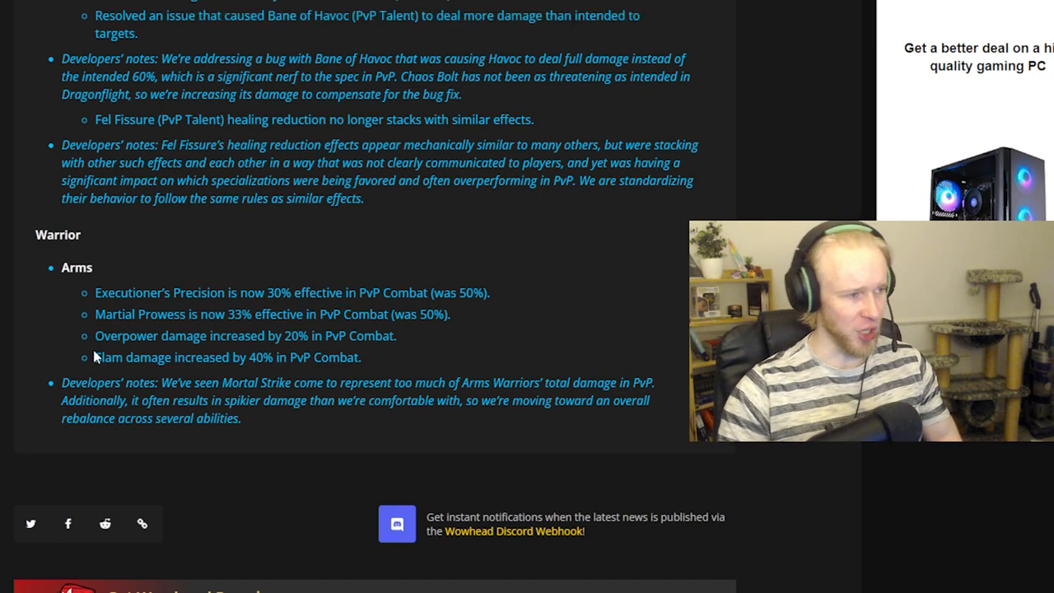
pyautogui.doubleClick(138, 314)
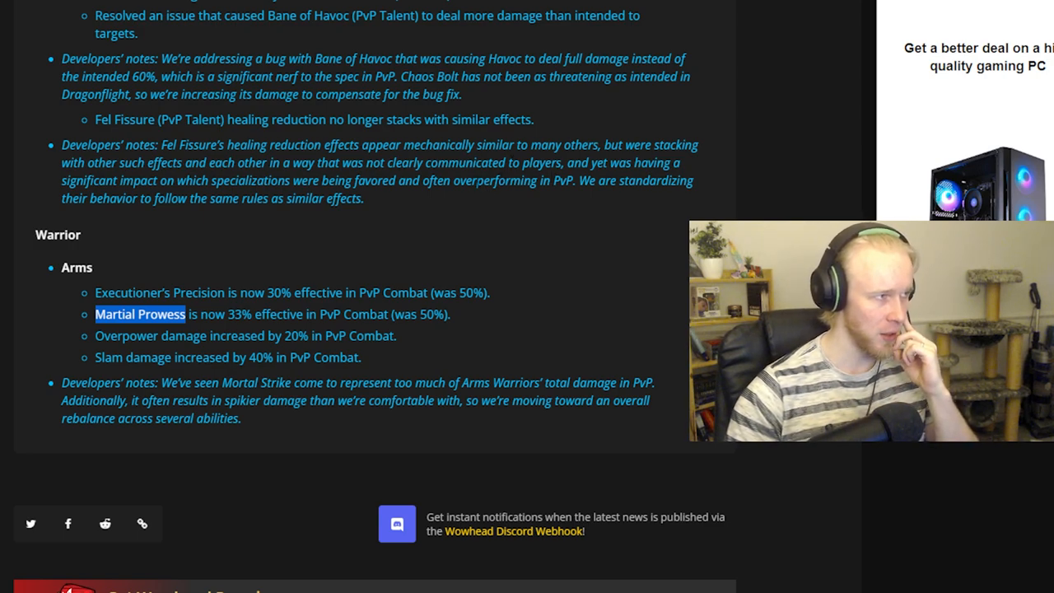
pyautogui.moveTo(465, 204)
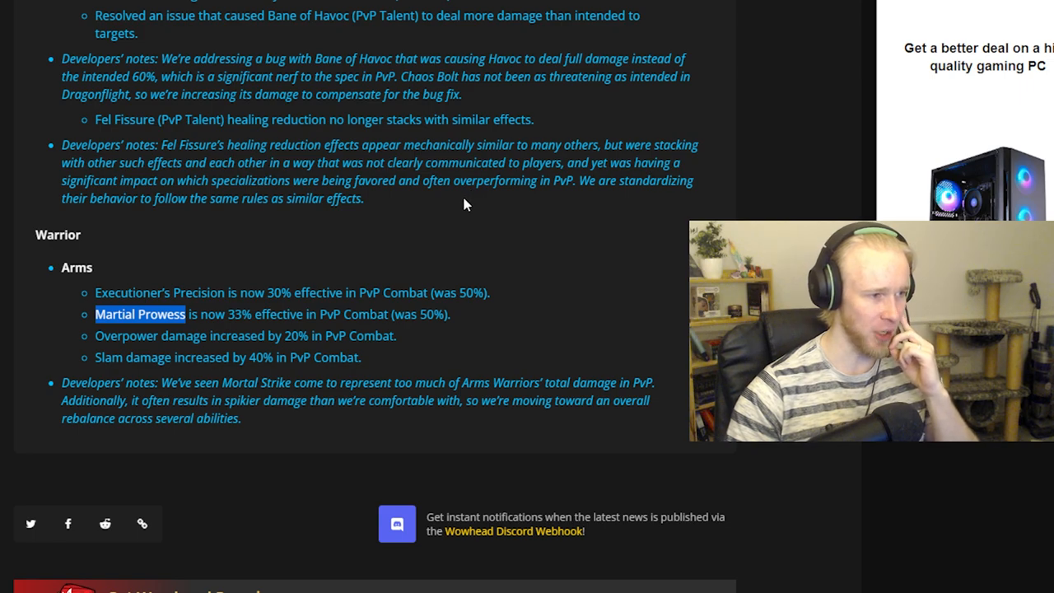
pyautogui.moveTo(140, 314); pyautogui.dragTo(451, 314)
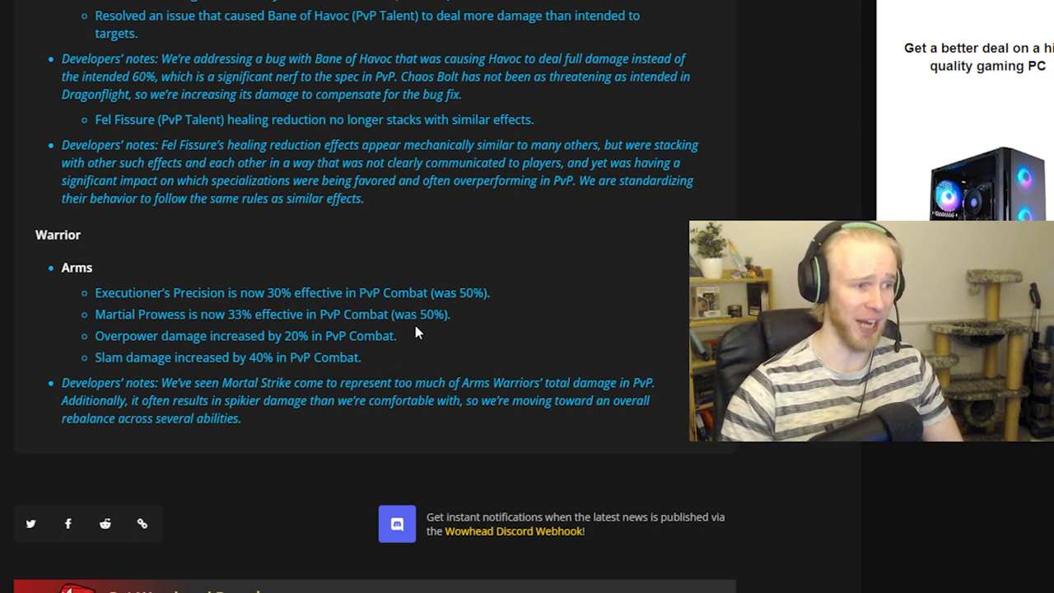
pyautogui.moveTo(412, 361)
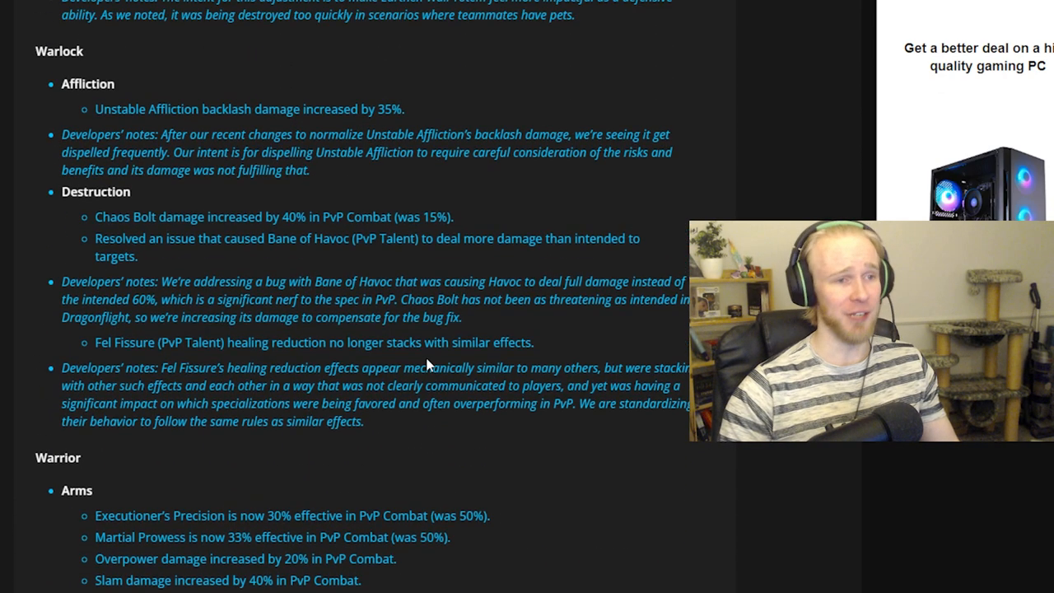
pyautogui.scroll(-3)
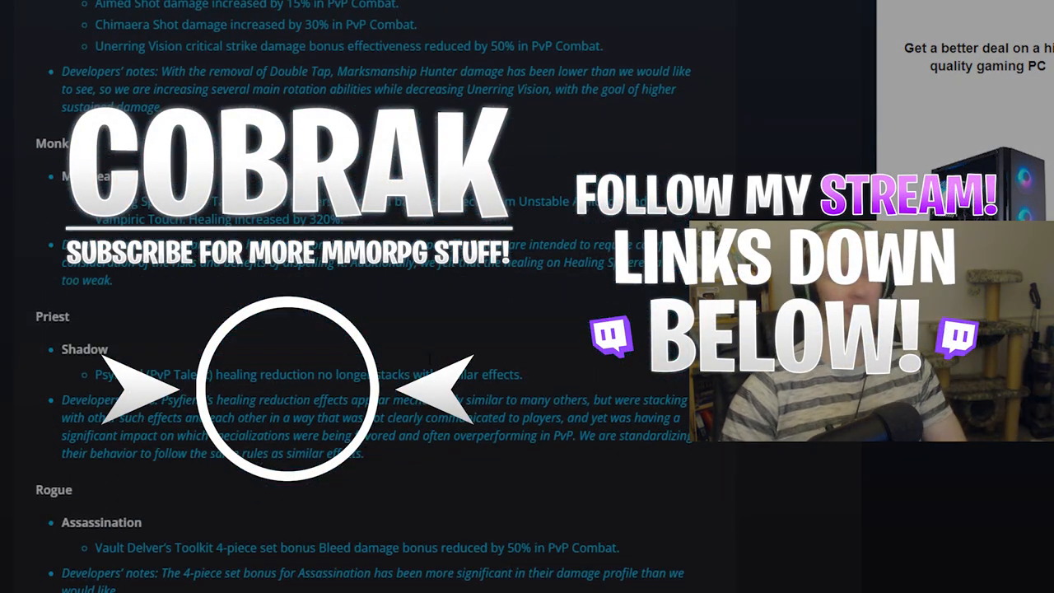
pyautogui.scroll(-3)
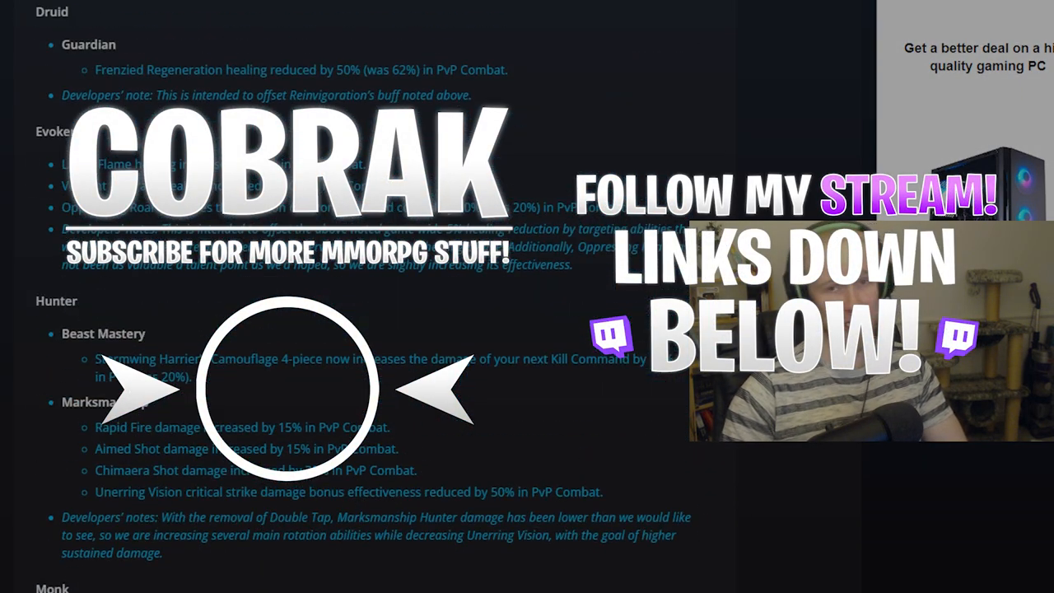